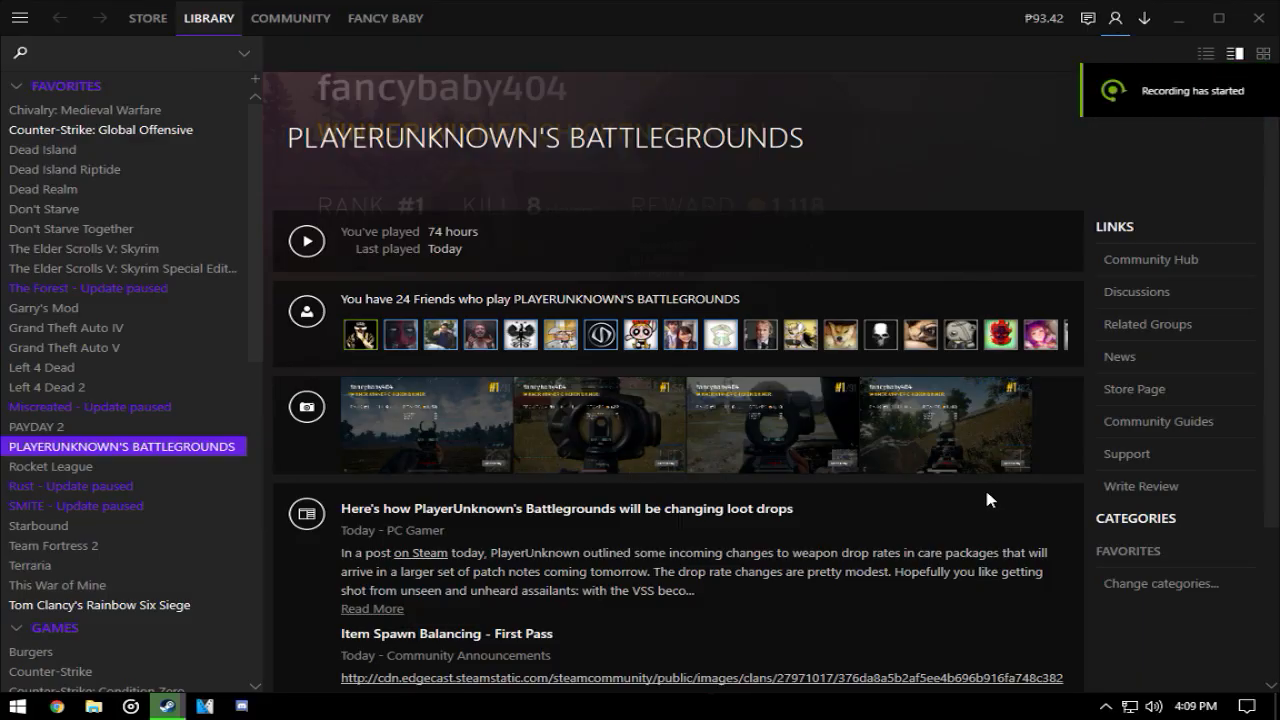
{"action": "mouse_move", "coordinate": [164, 456]}
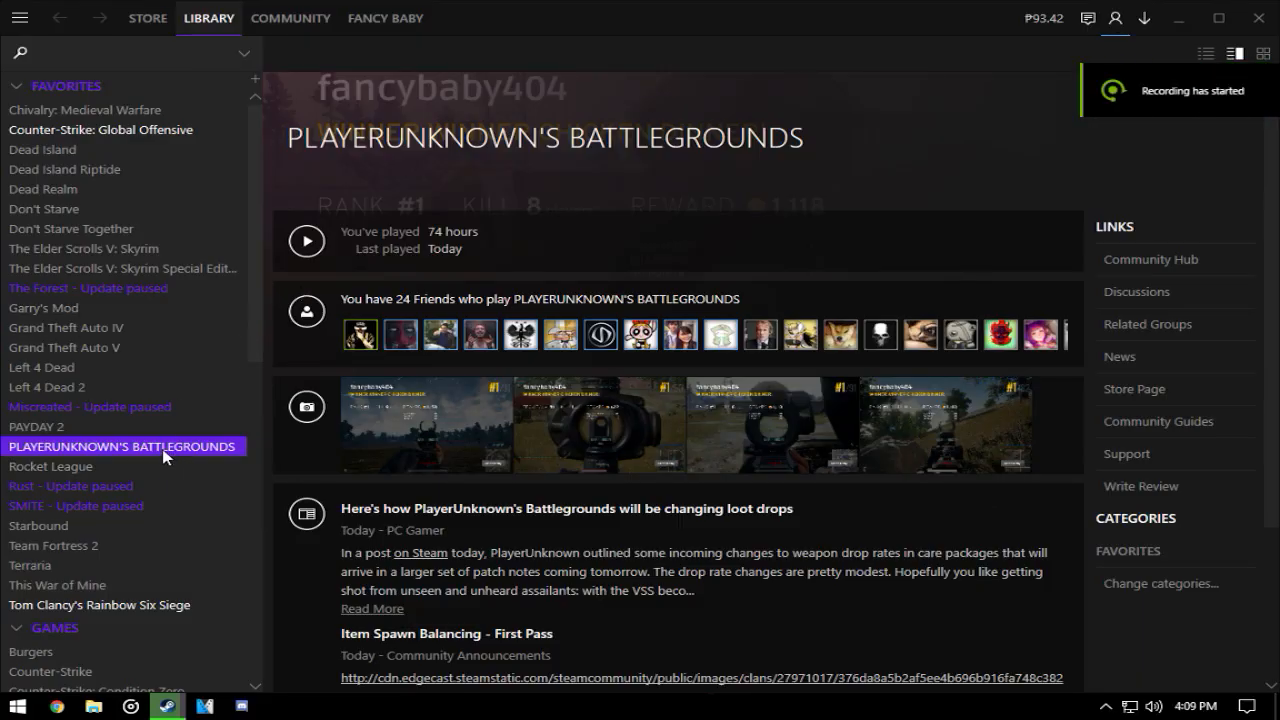
{"action": "mouse_move", "coordinate": [360, 152]}
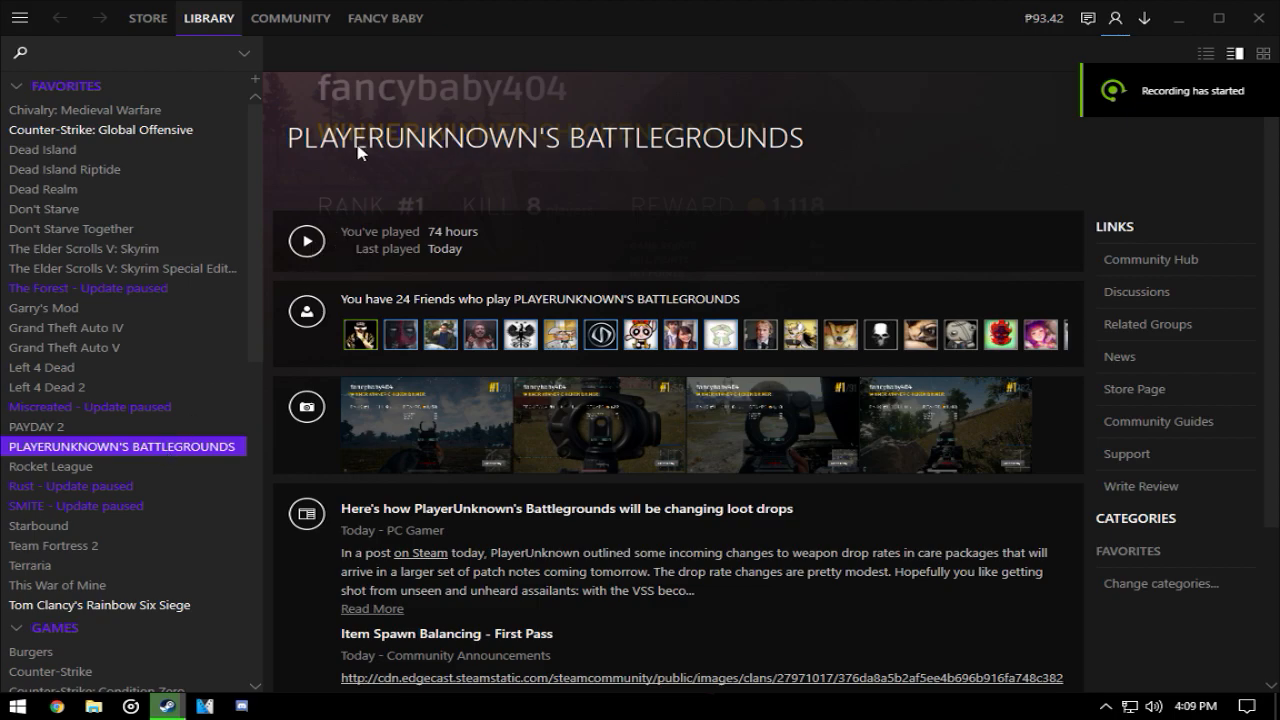
{"action": "mouse_move", "coordinate": [308, 240]}
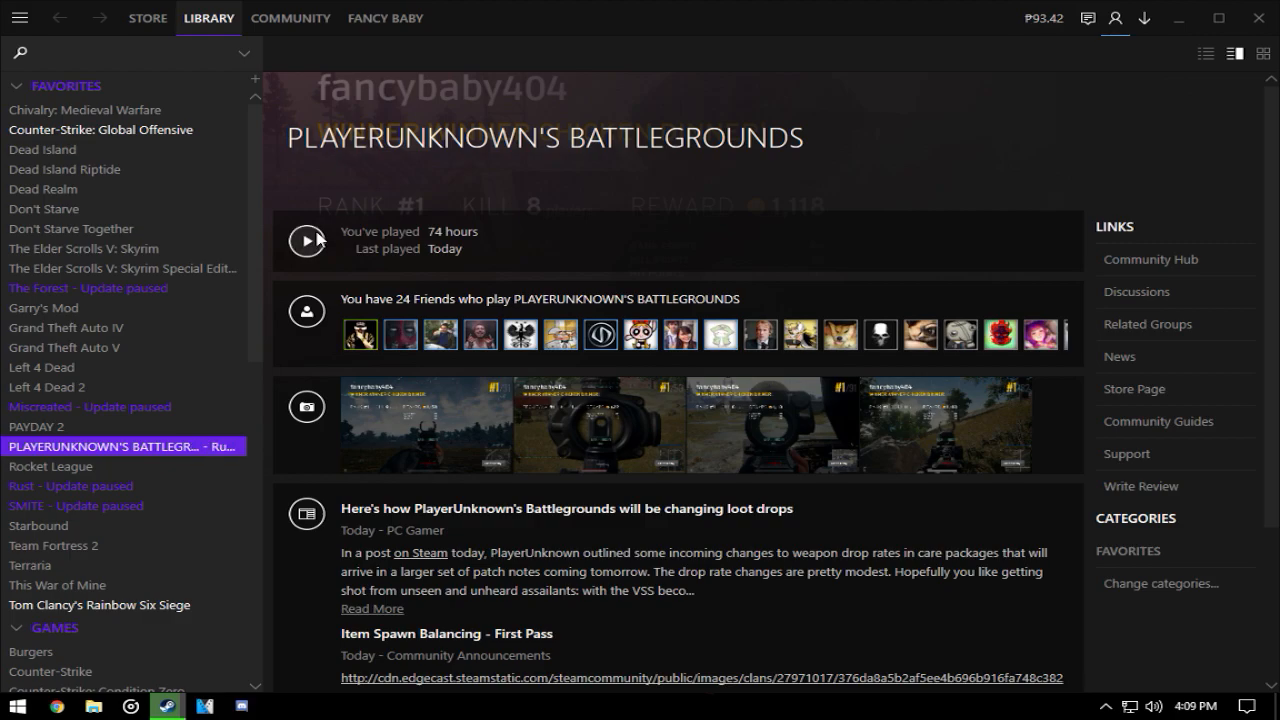
{"action": "mouse_move", "coordinate": [560, 334]}
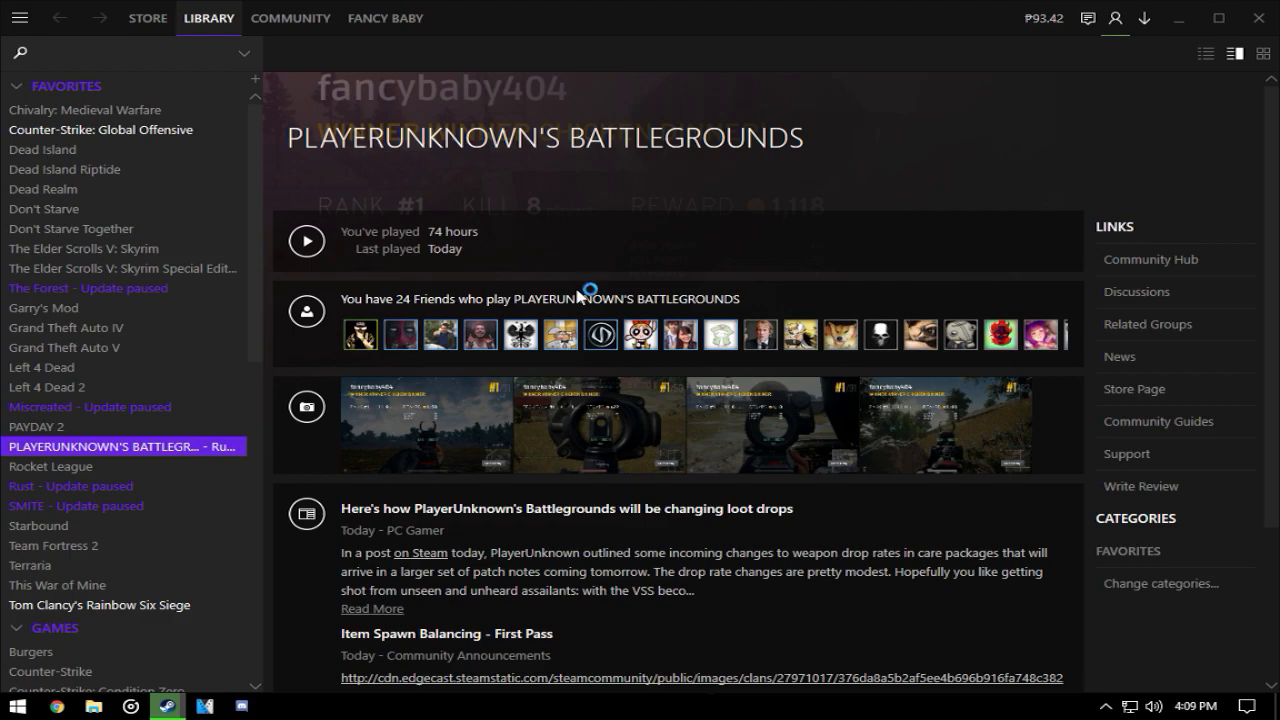
{"action": "mouse_move", "coordinate": [402, 384]}
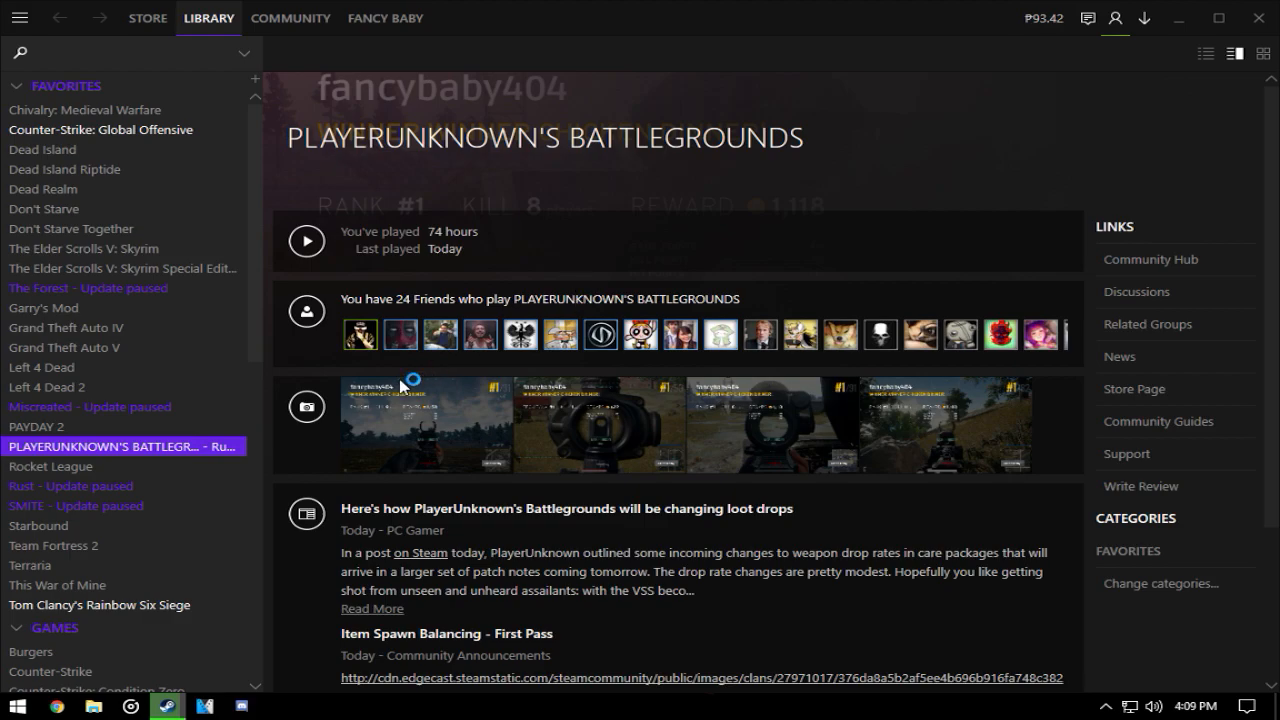
{"action": "mouse_move", "coordinate": [408, 378]}
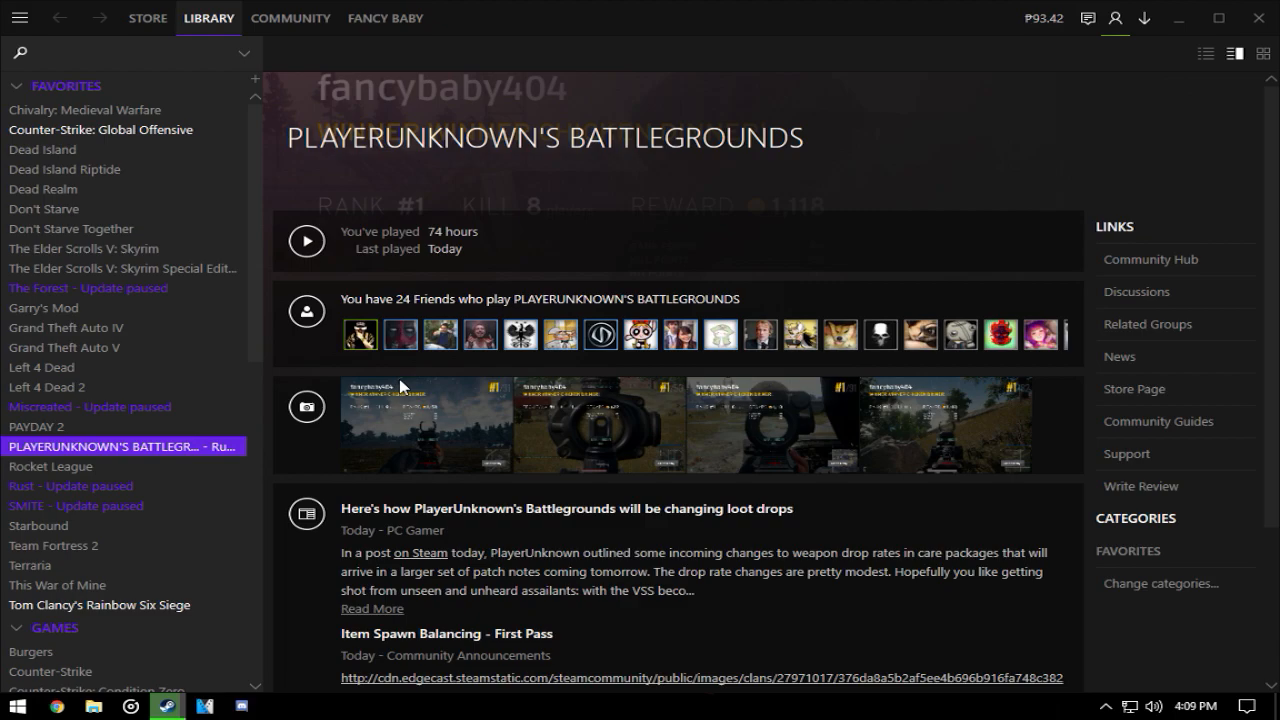
Launch PLAYERUNKNOWN'S BATTLEGROUNDS from the Steam library with Play
{"action": "left_click", "coordinate": [306, 240]}
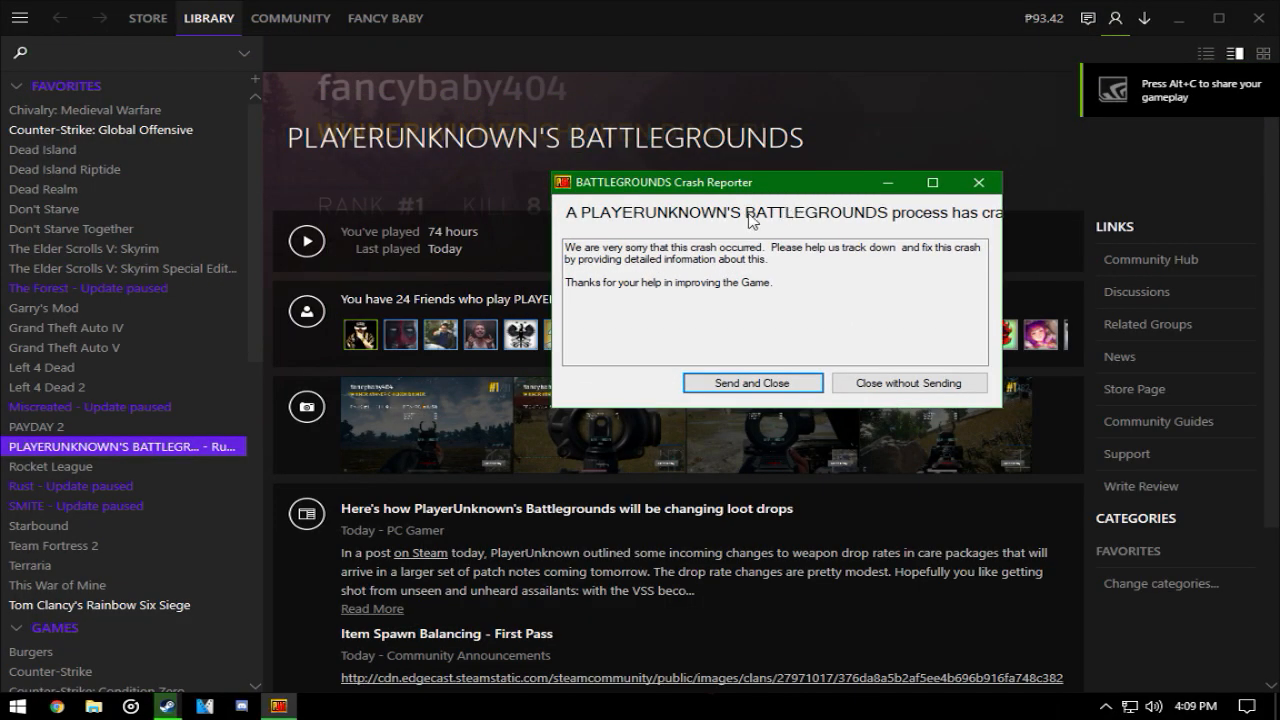
{"action": "mouse_move", "coordinate": [808, 414]}
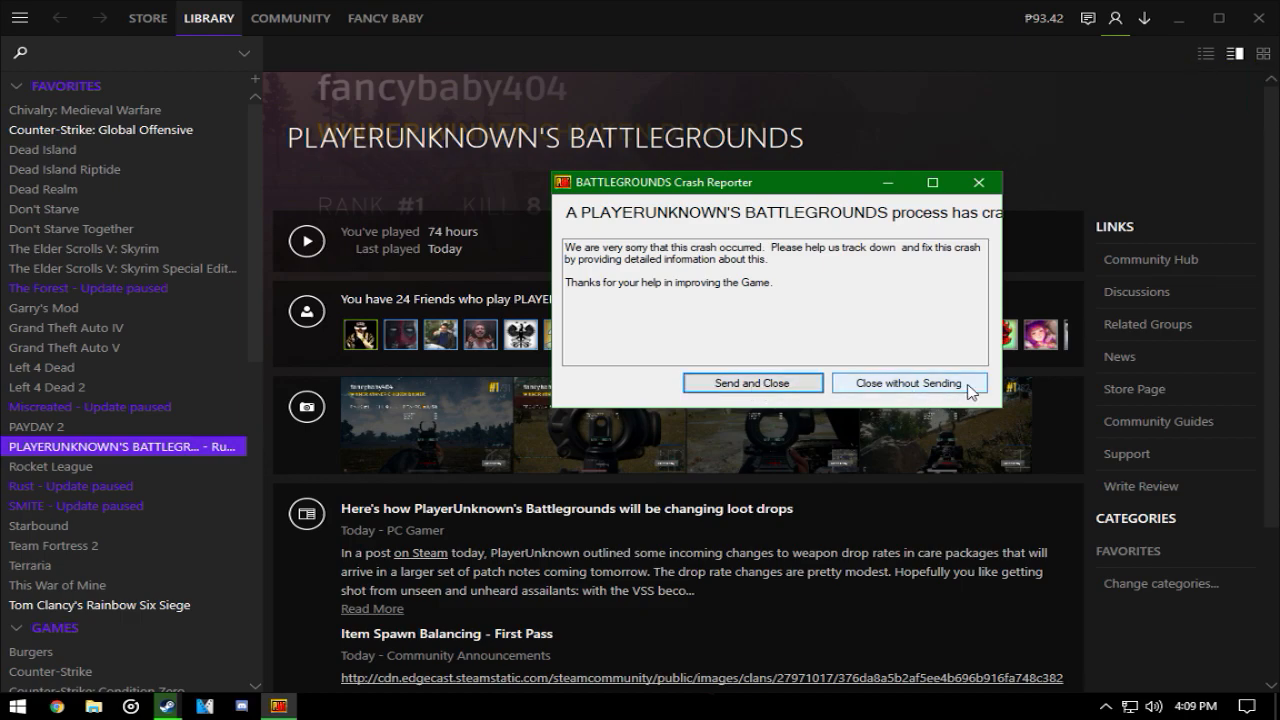
Close the BATTLEGROUNDS crash reporter without sending the report
{"action": "left_click", "coordinate": [908, 382]}
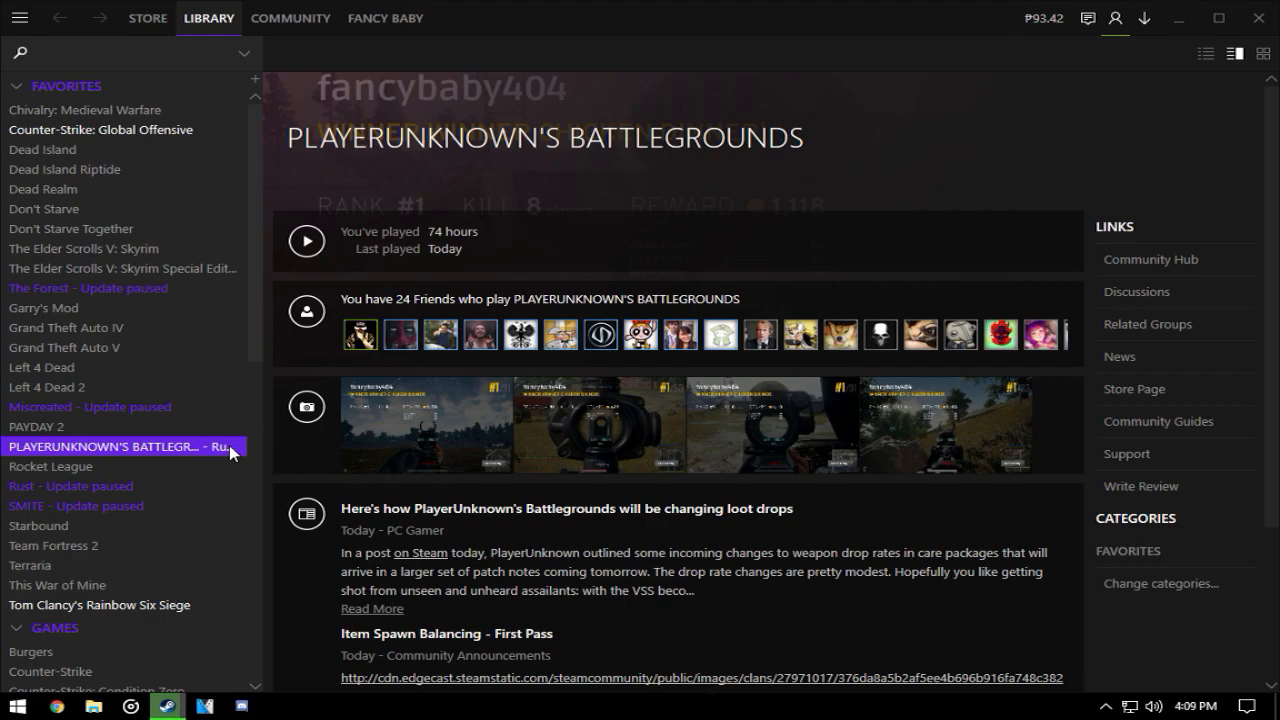
{"action": "right_click", "coordinate": [122, 448]}
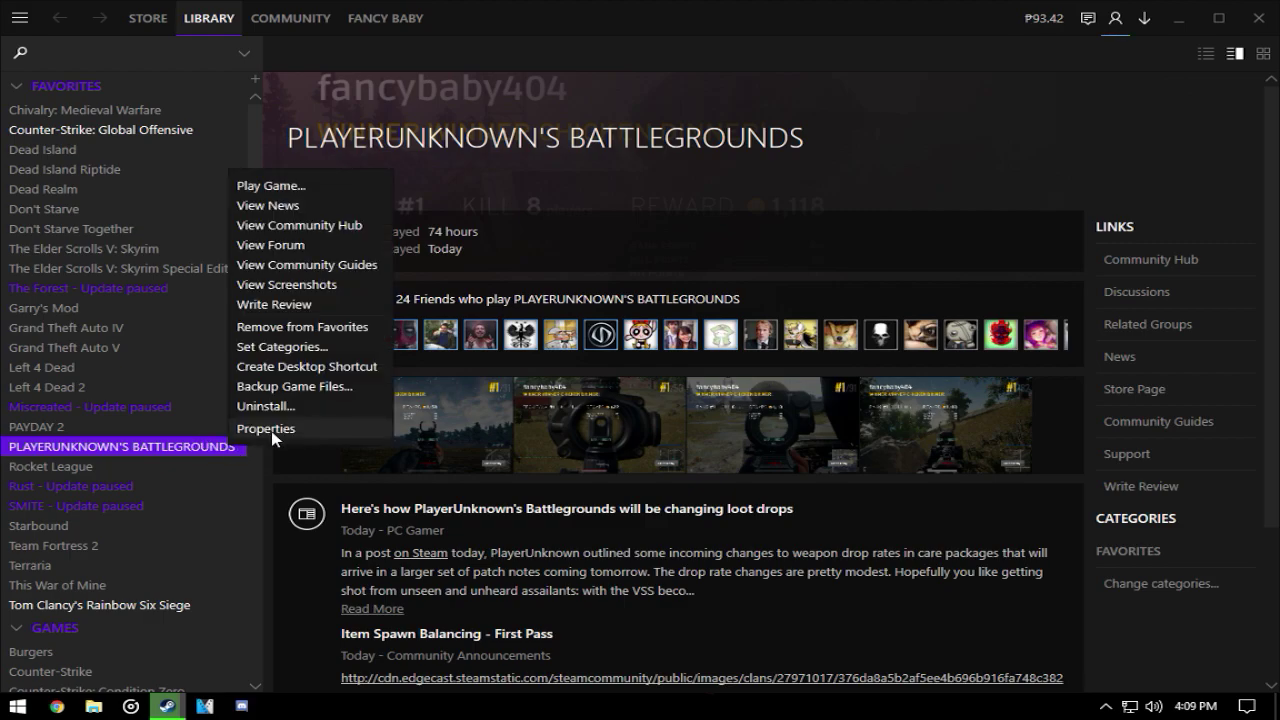
{"action": "mouse_move", "coordinate": [800, 222]}
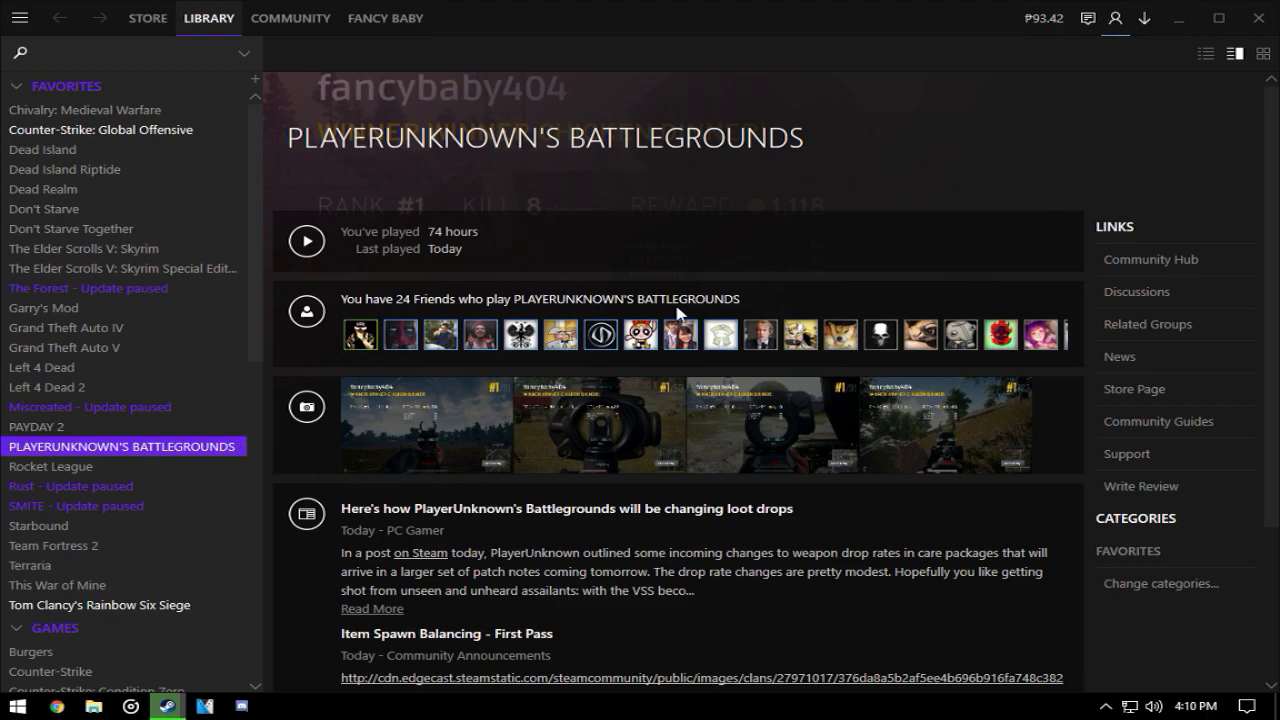
{"action": "key", "text": "win+r"}
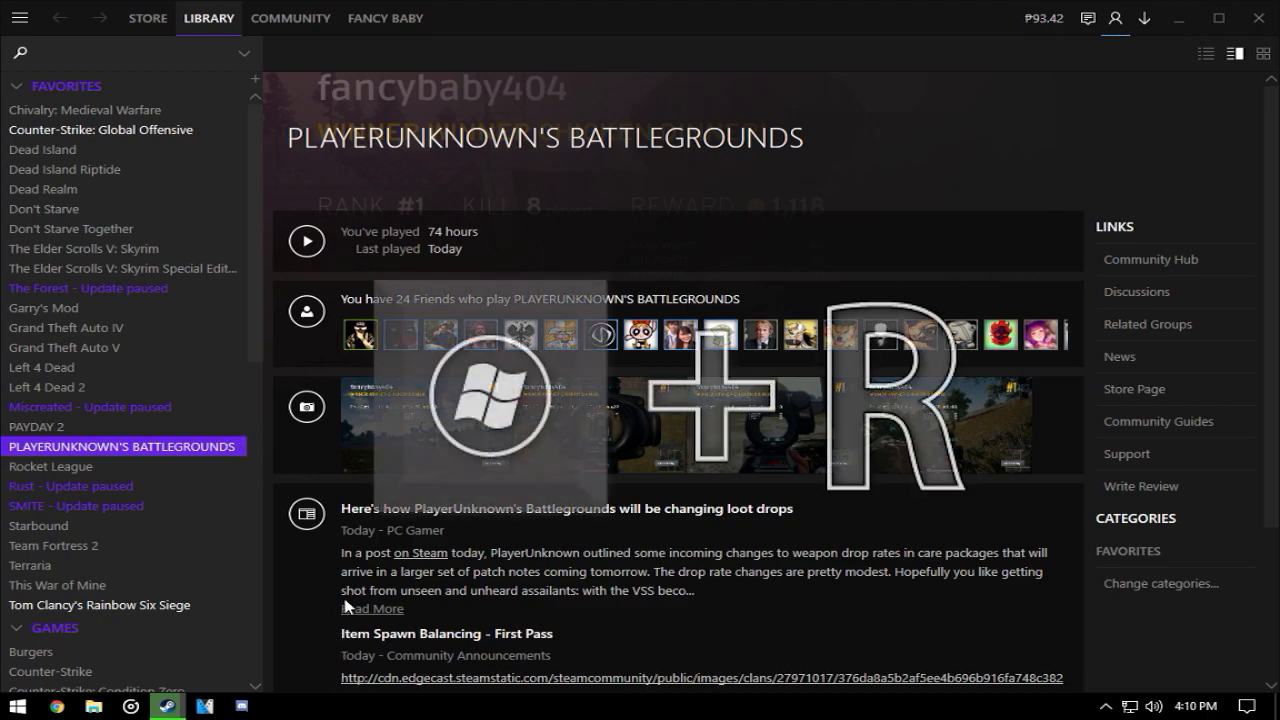
{"action": "key", "text": "win+r"}
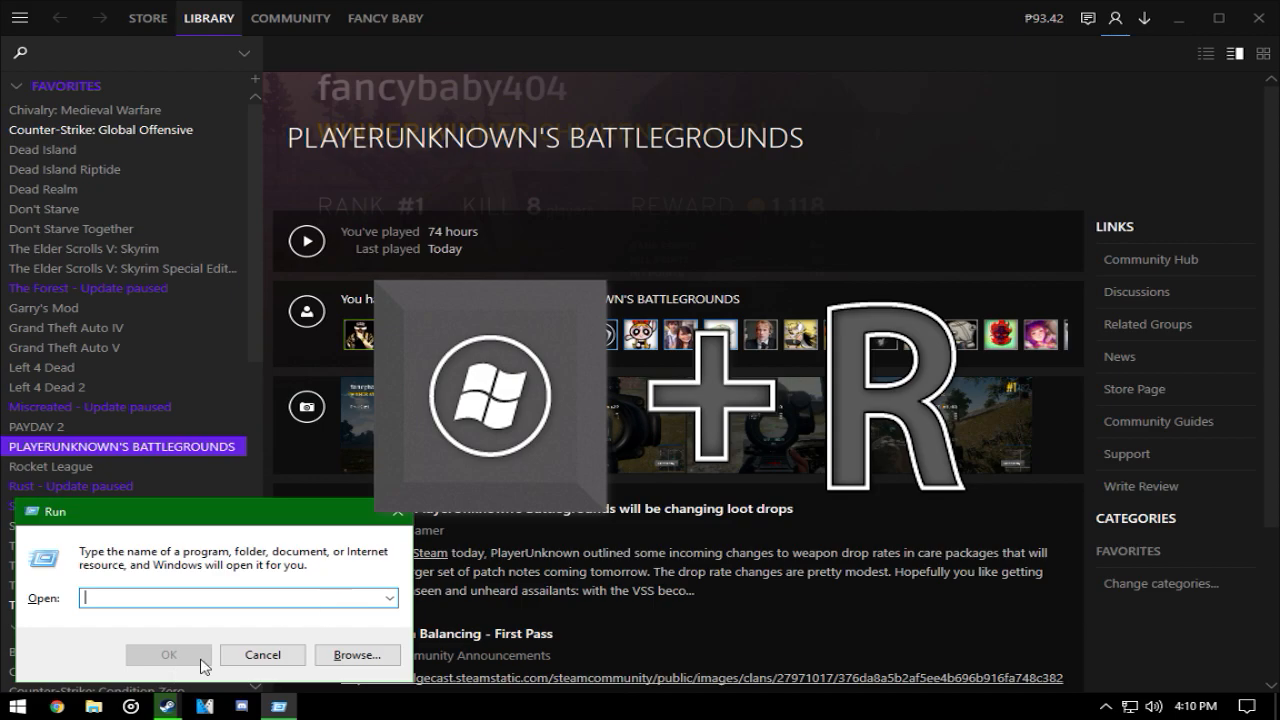
{"action": "left_click", "coordinate": [262, 656]}
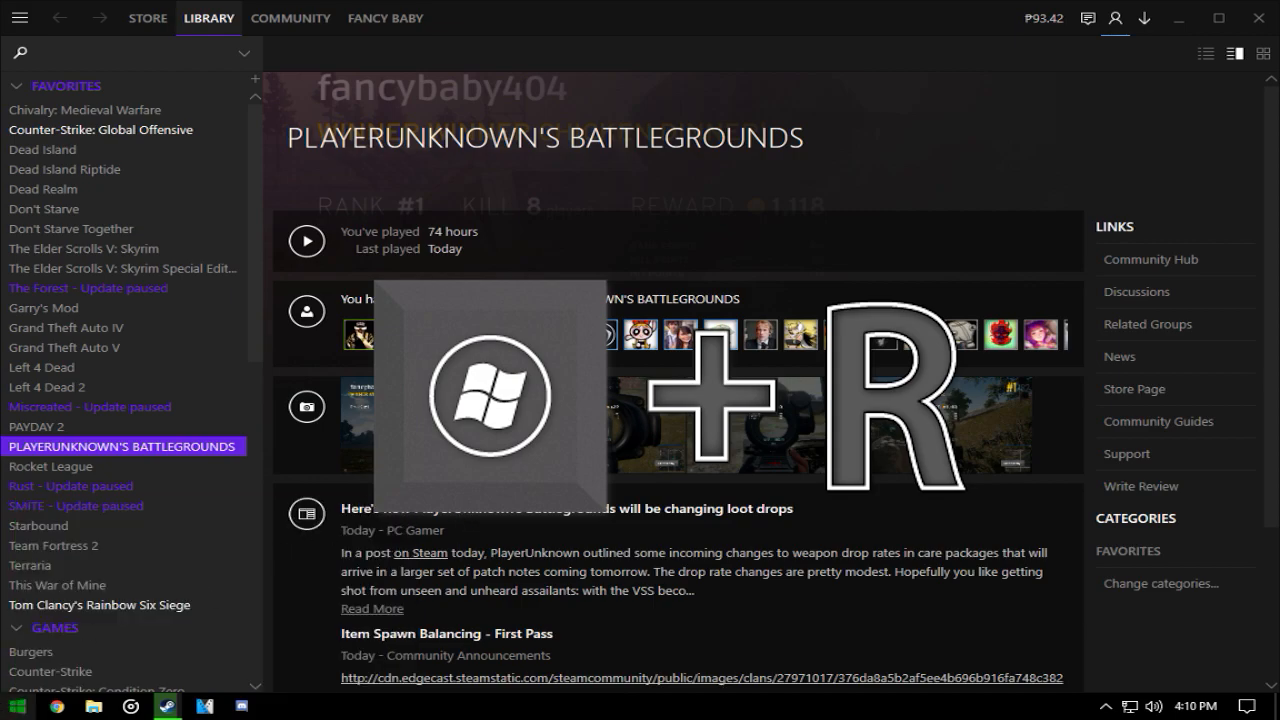
{"action": "left_click", "coordinate": [16, 708]}
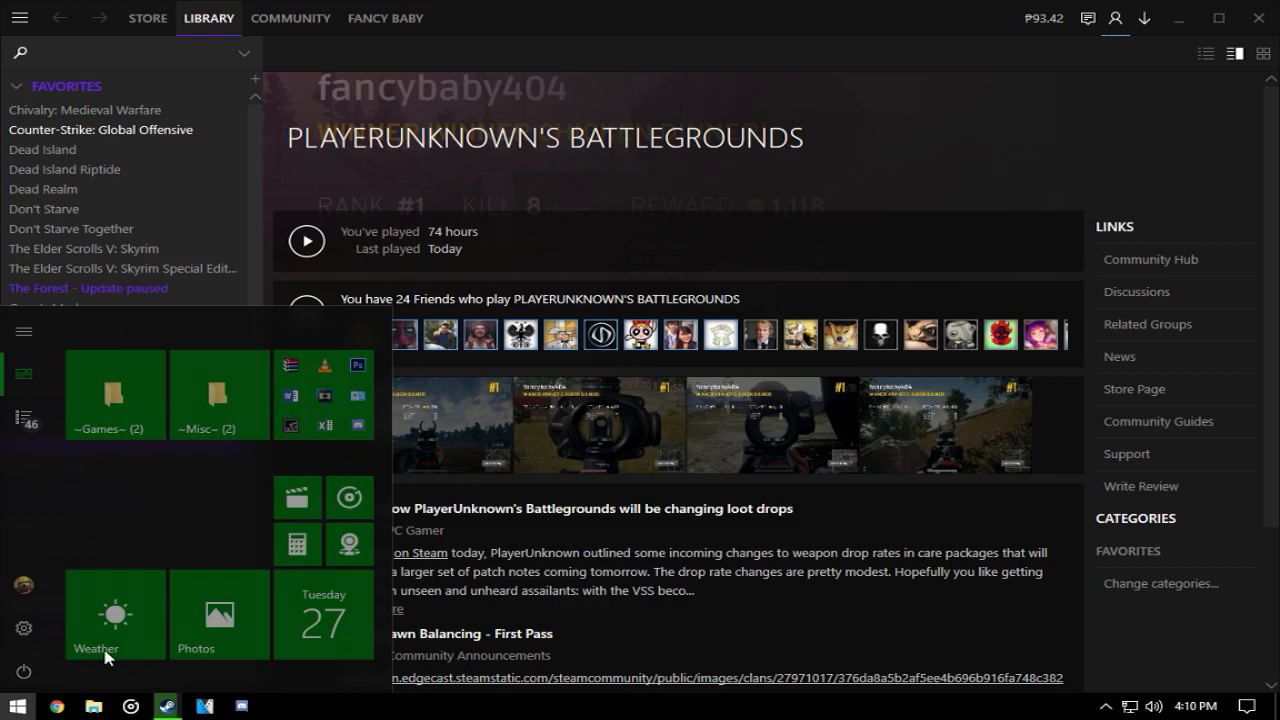
{"action": "mouse_move", "coordinate": [288, 572]}
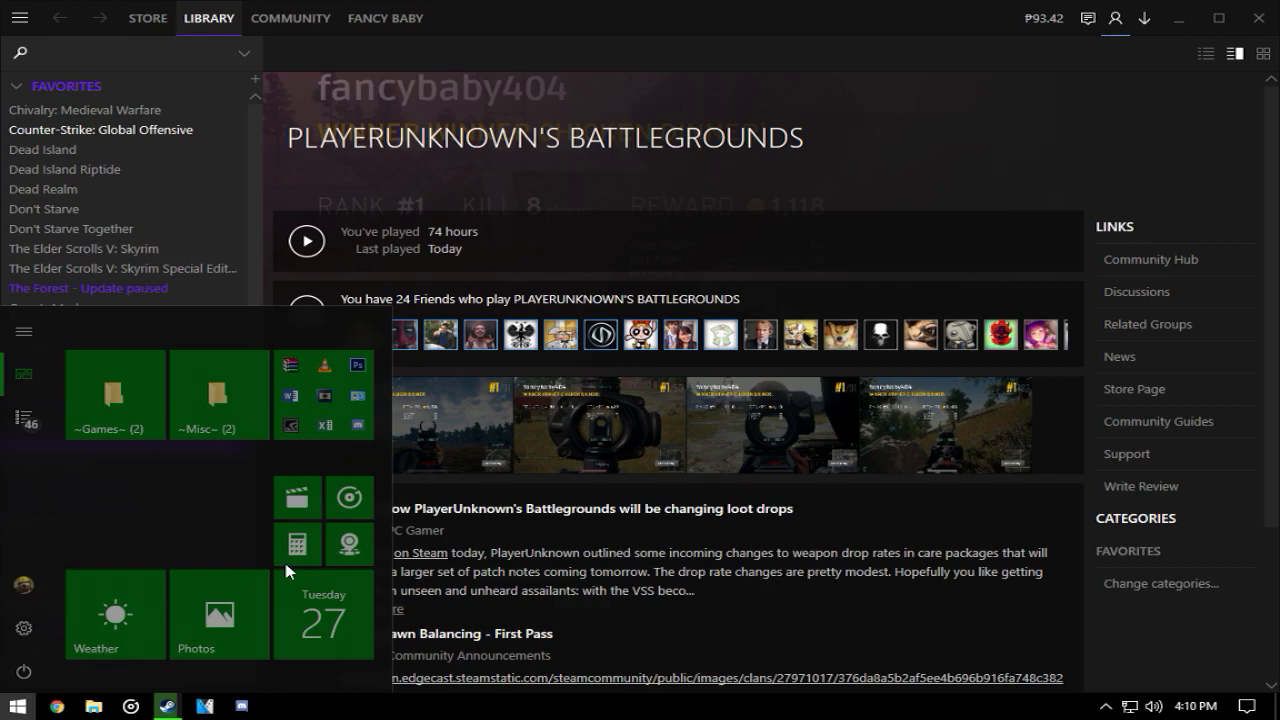
{"action": "mouse_move", "coordinate": [714, 580]}
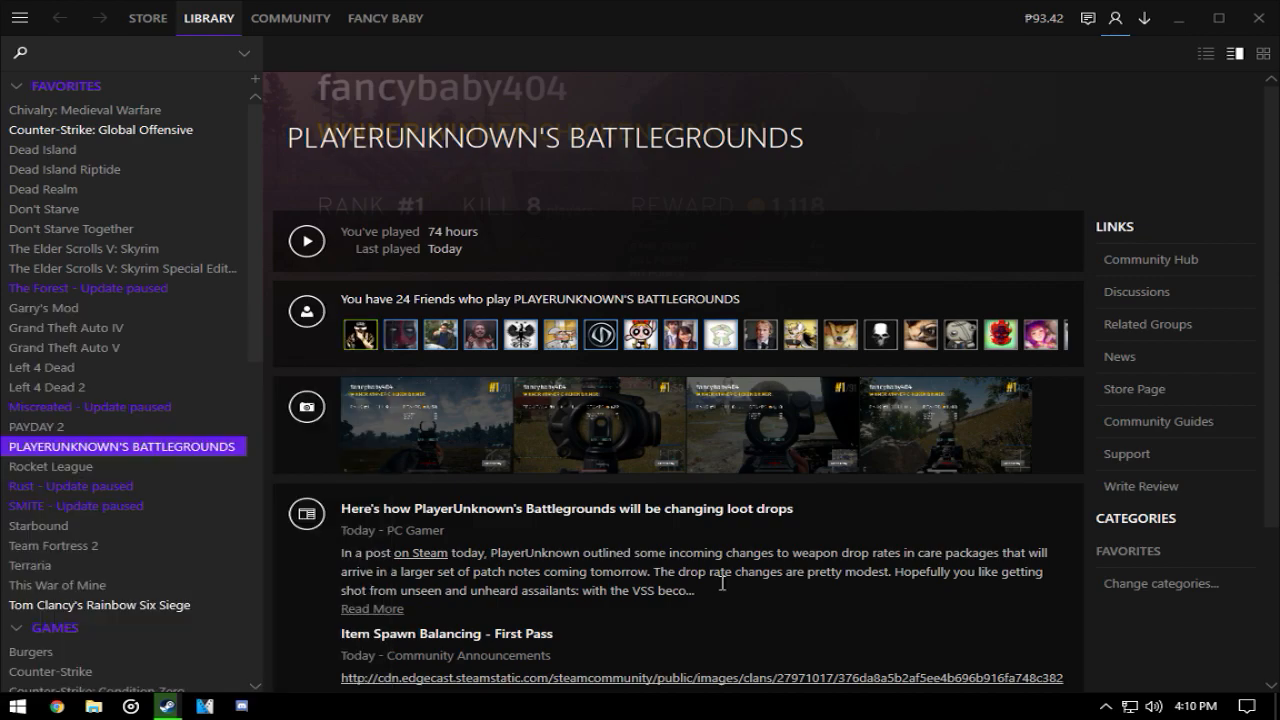
Run 'appdata' from Win+R to show the AppData folder in File Explorer
{"action": "key", "text": "Win+r"}
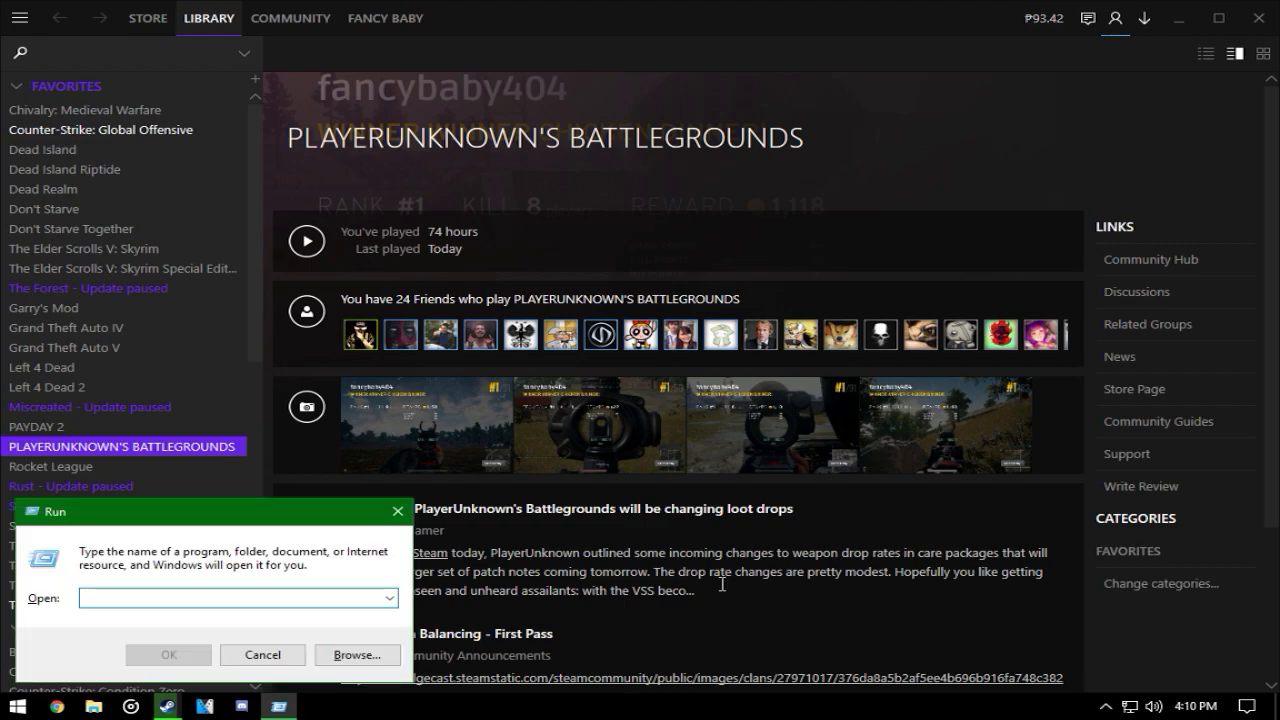
{"action": "type", "text": "appdata"}
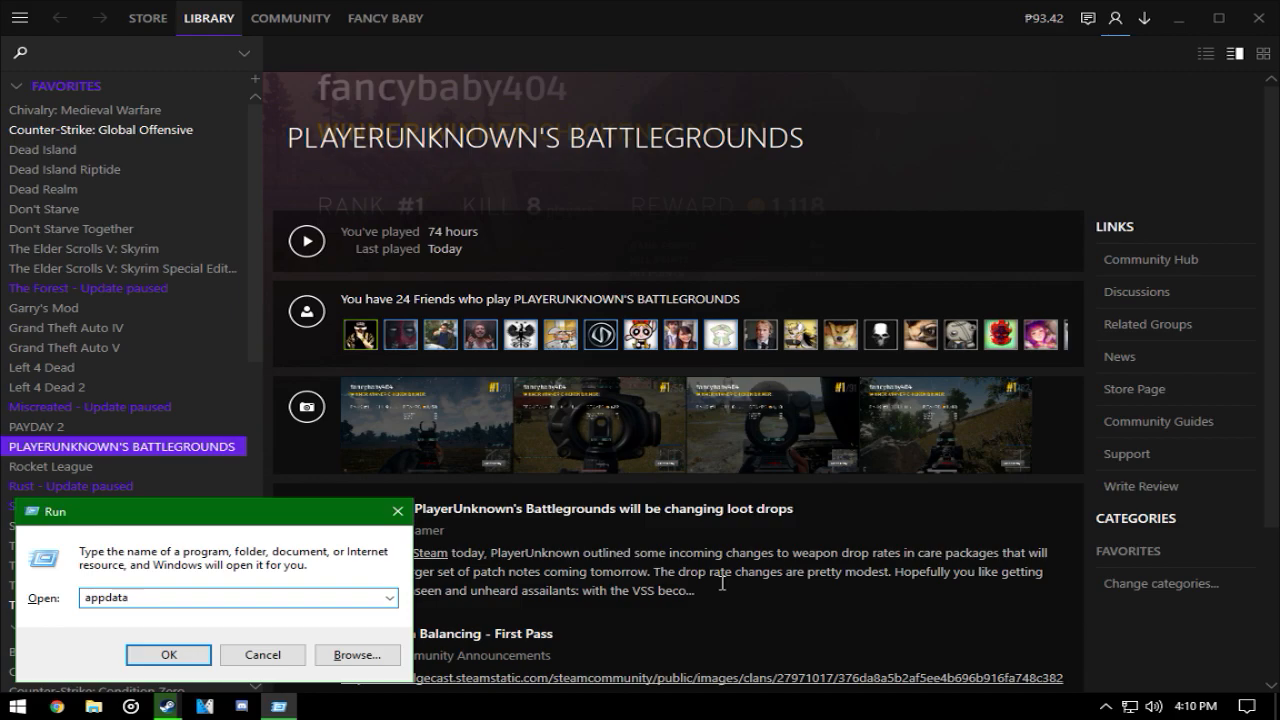
{"action": "left_click", "coordinate": [168, 654]}
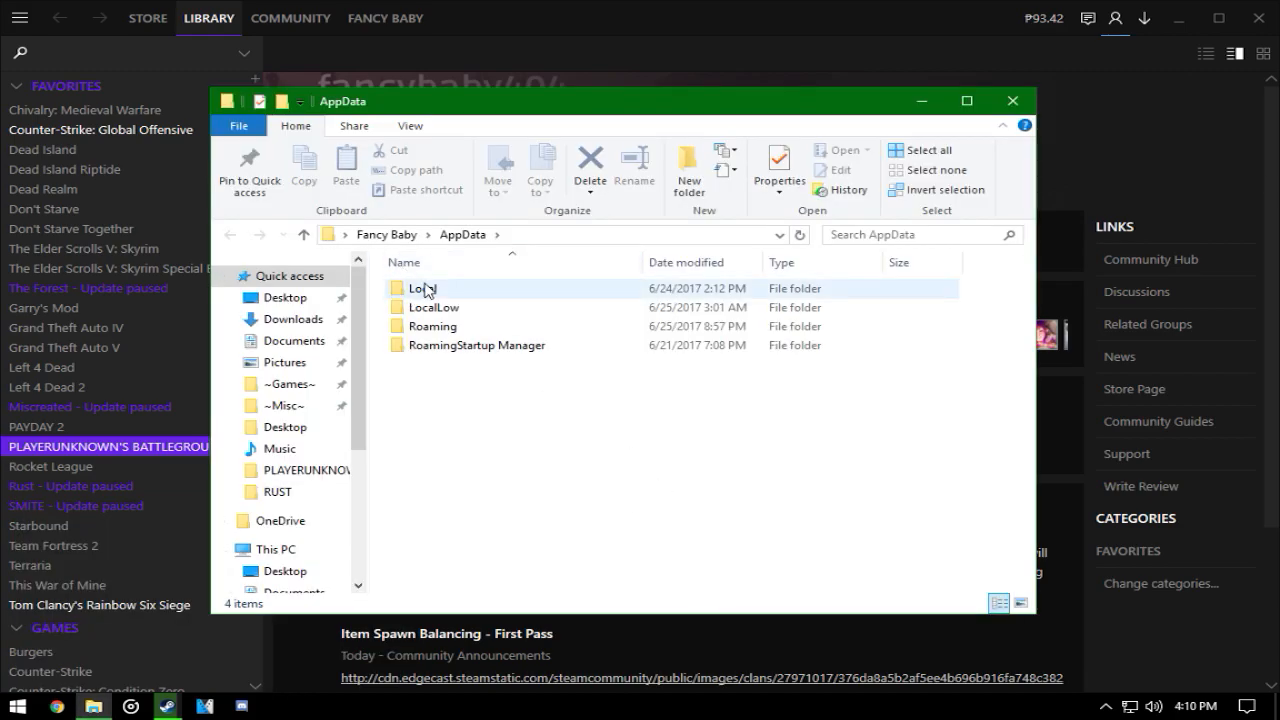
Browse Local > TslGame > Saved > Config to the WindowsNoEditor folder, then close Explorer
{"action": "double_click", "coordinate": [422, 288]}
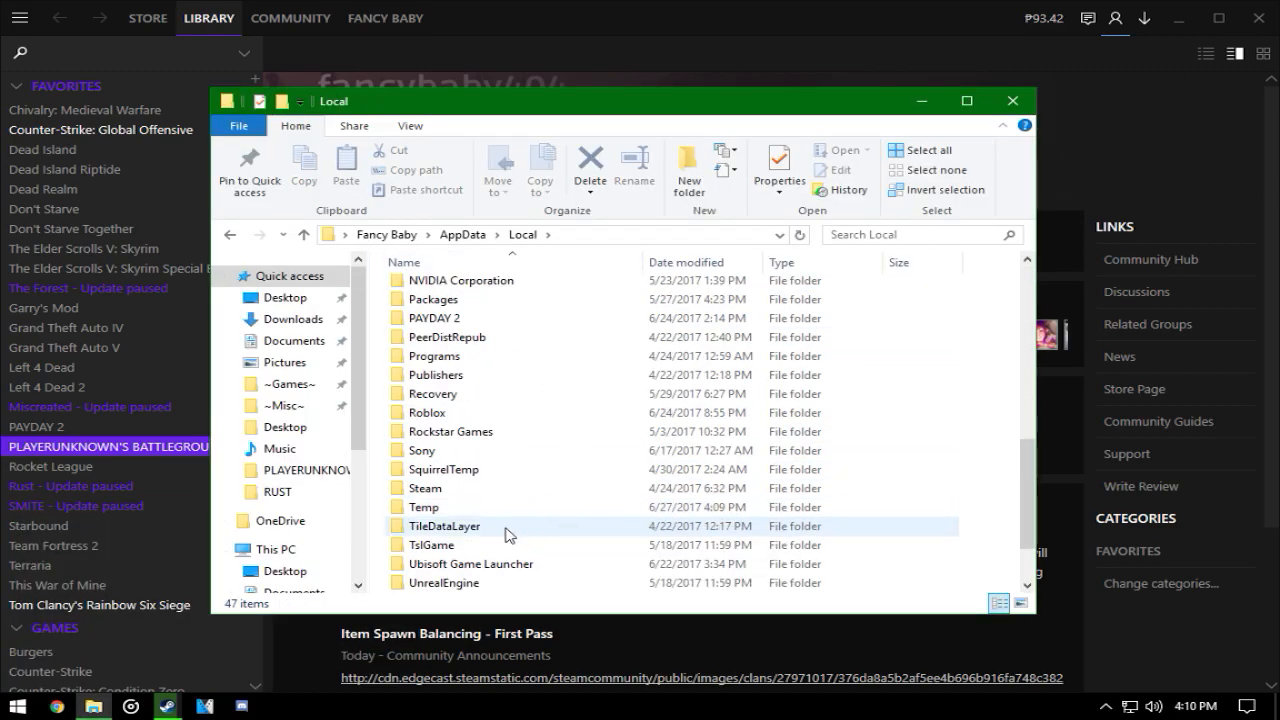
{"action": "double_click", "coordinate": [432, 544]}
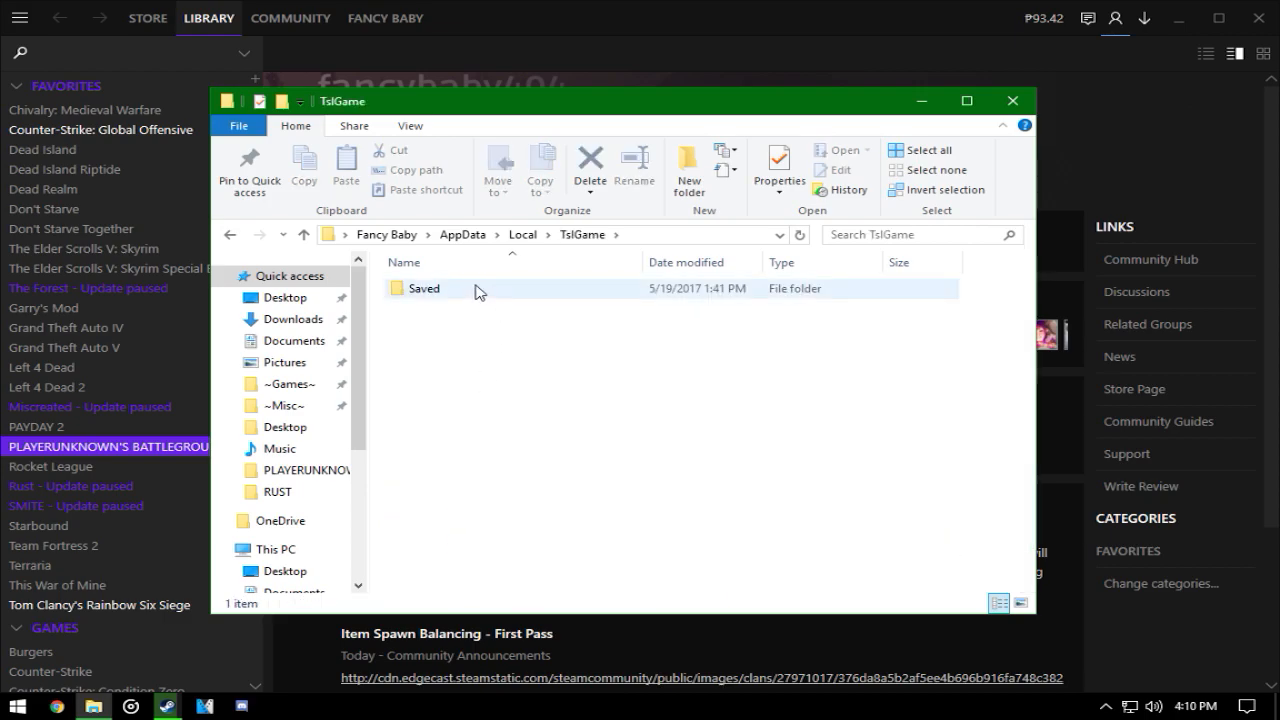
{"action": "double_click", "coordinate": [424, 288]}
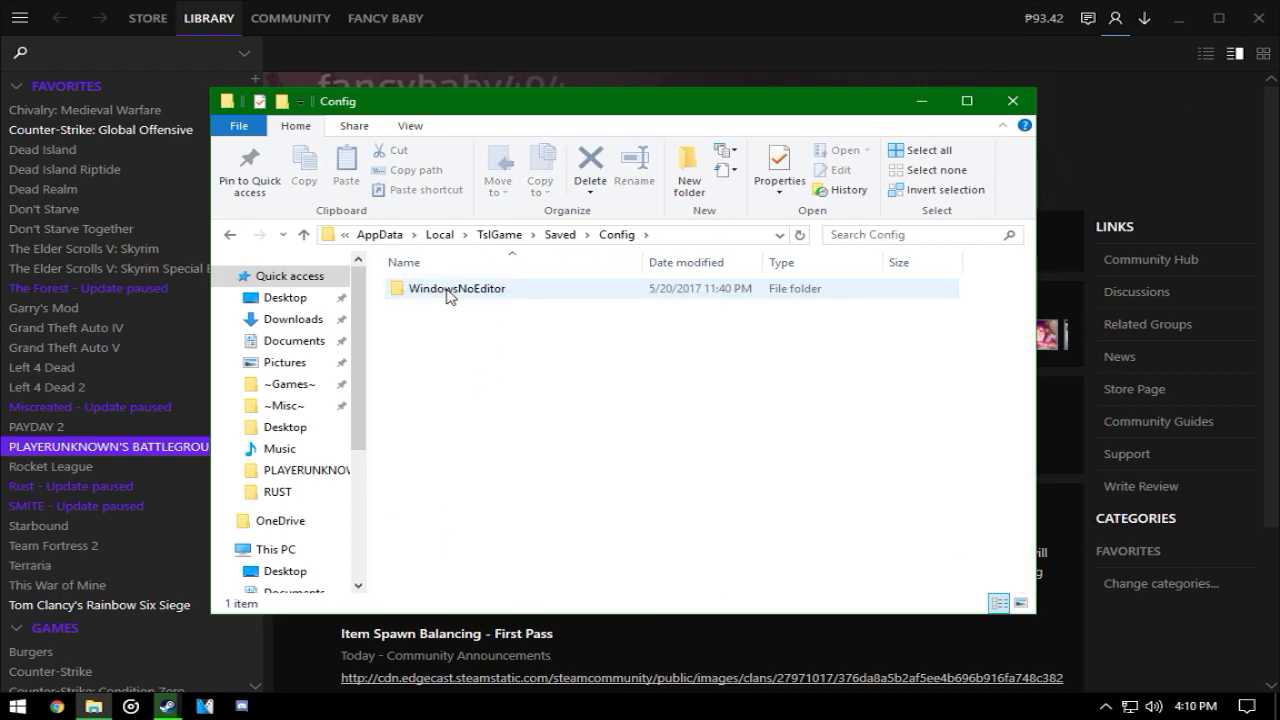
{"action": "left_click", "coordinate": [456, 288]}
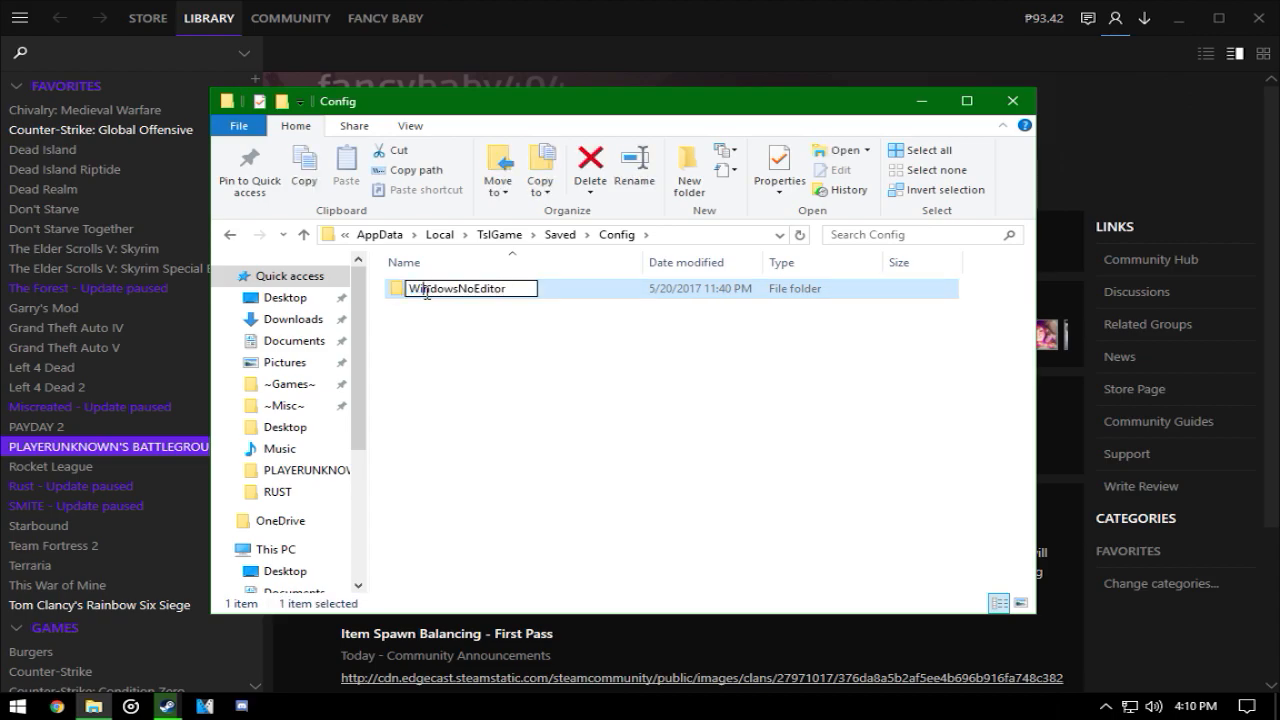
{"action": "double_click", "coordinate": [460, 288]}
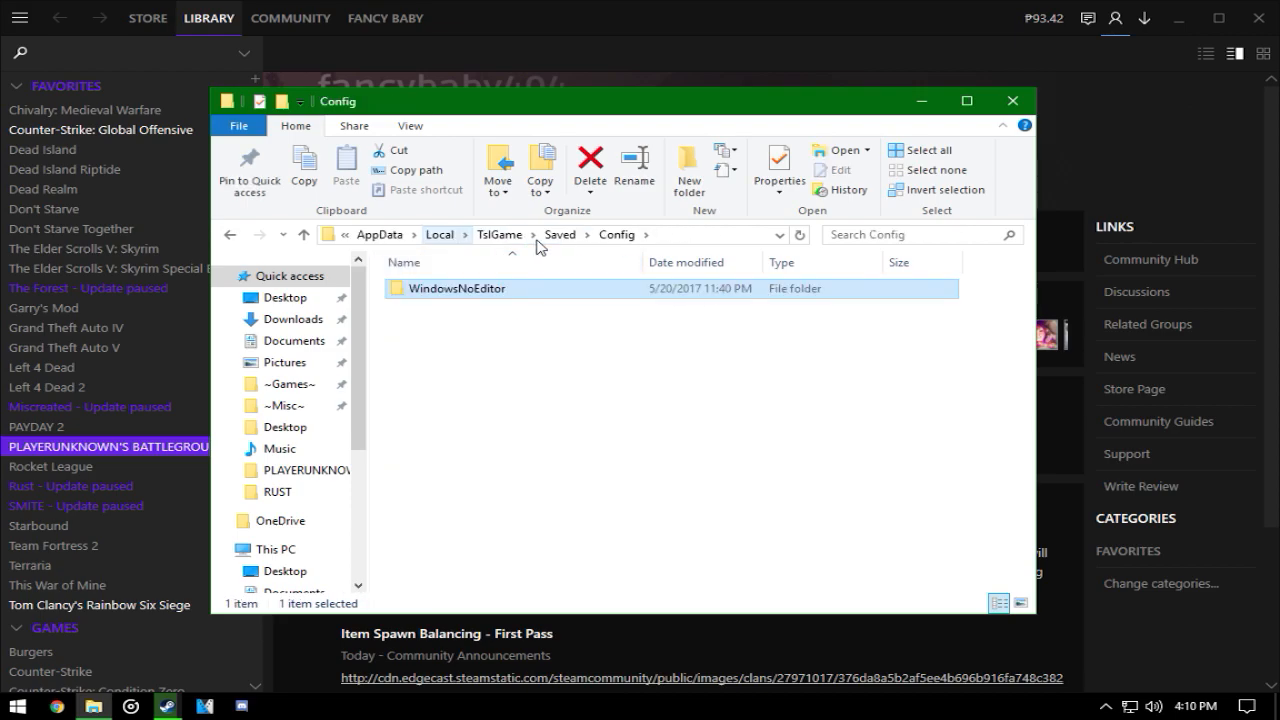
{"action": "mouse_move", "coordinate": [452, 296]}
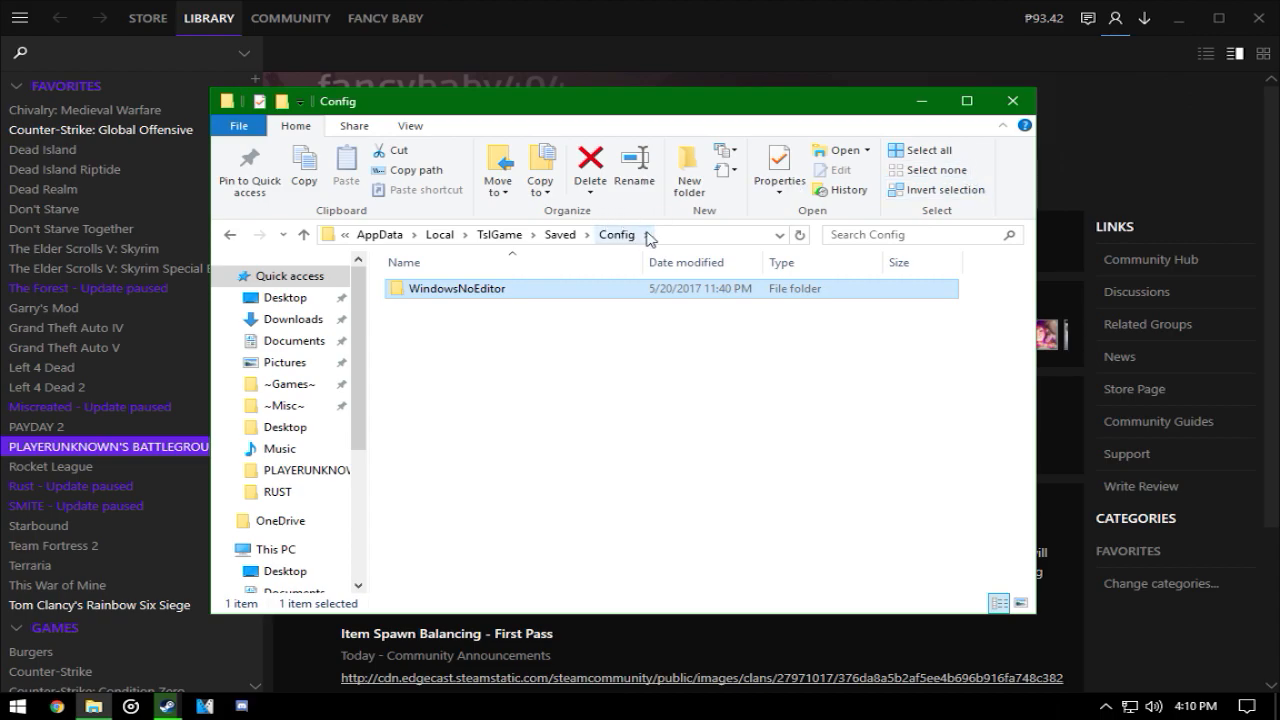
{"action": "mouse_move", "coordinate": [1036, 188]}
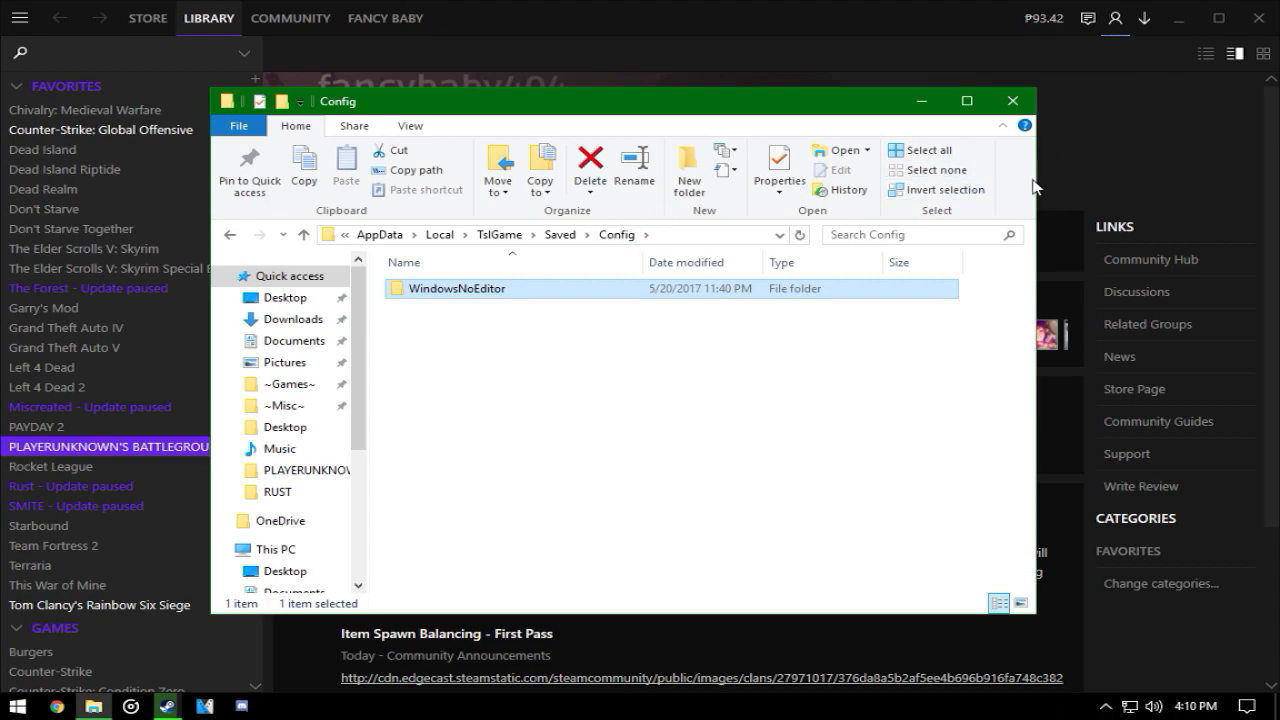
{"action": "mouse_move", "coordinate": [1012, 100]}
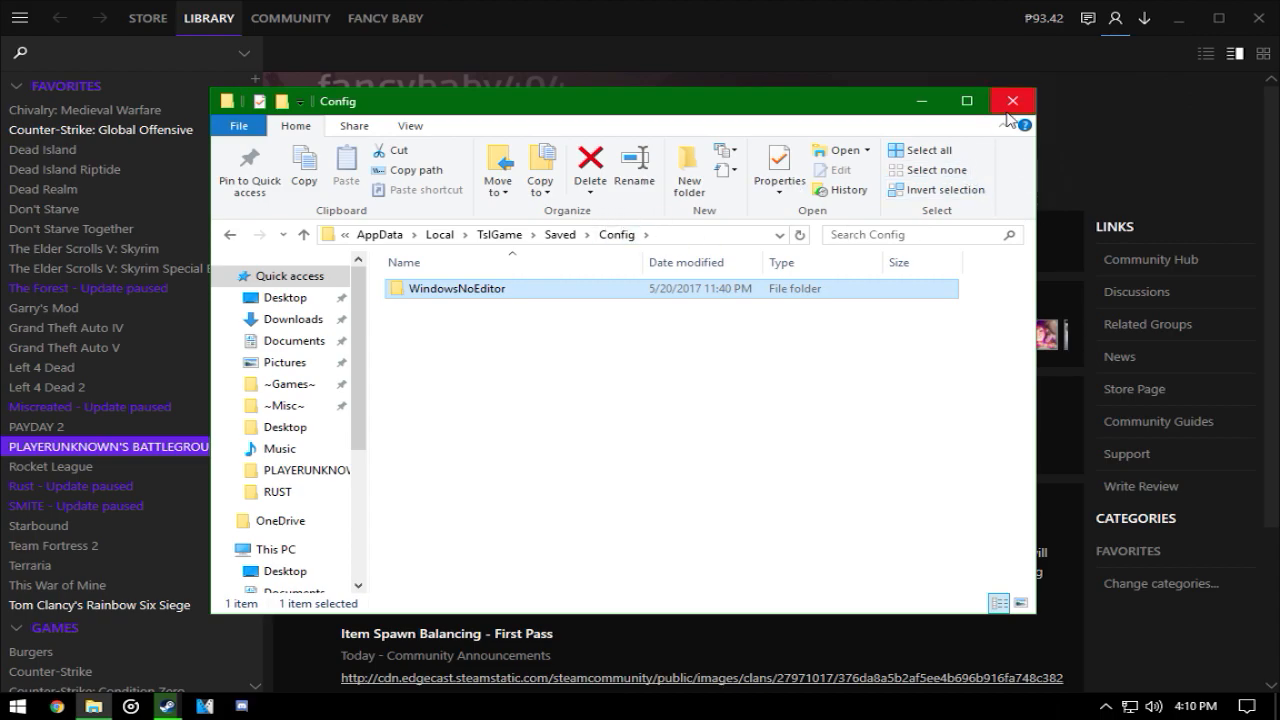
{"action": "left_click", "coordinate": [1012, 100]}
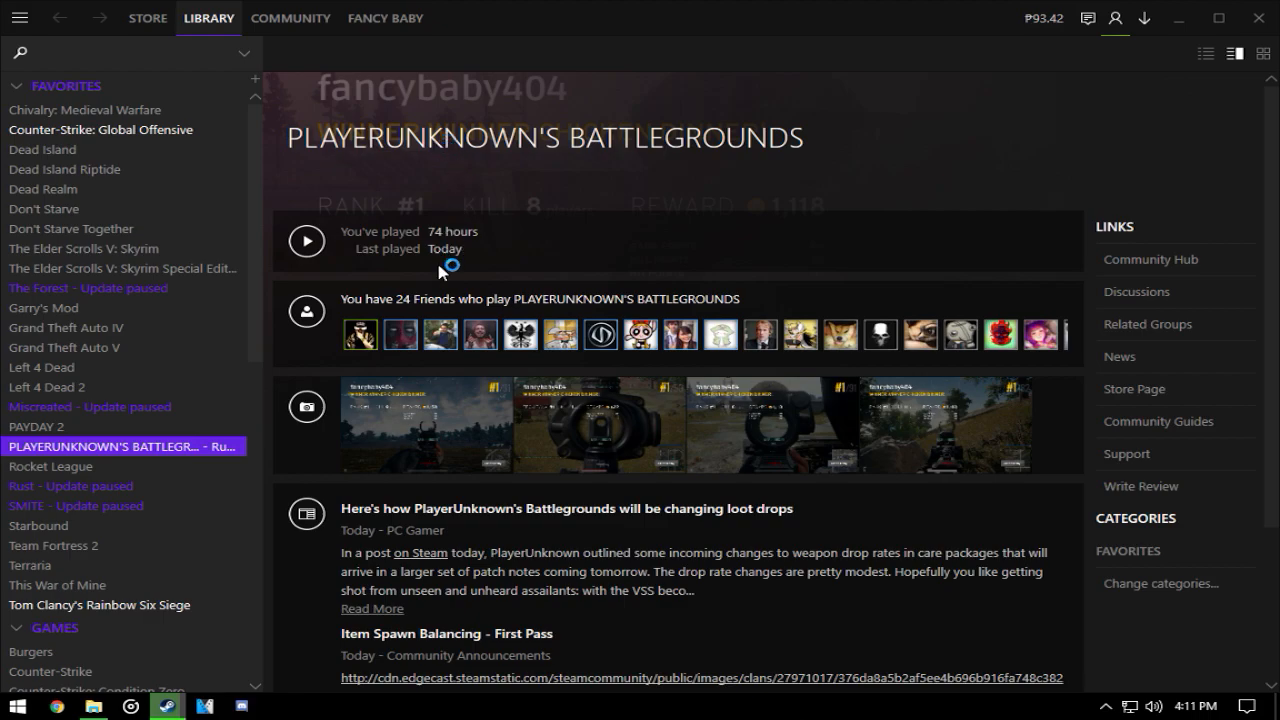
{"action": "mouse_move", "coordinate": [404, 312]}
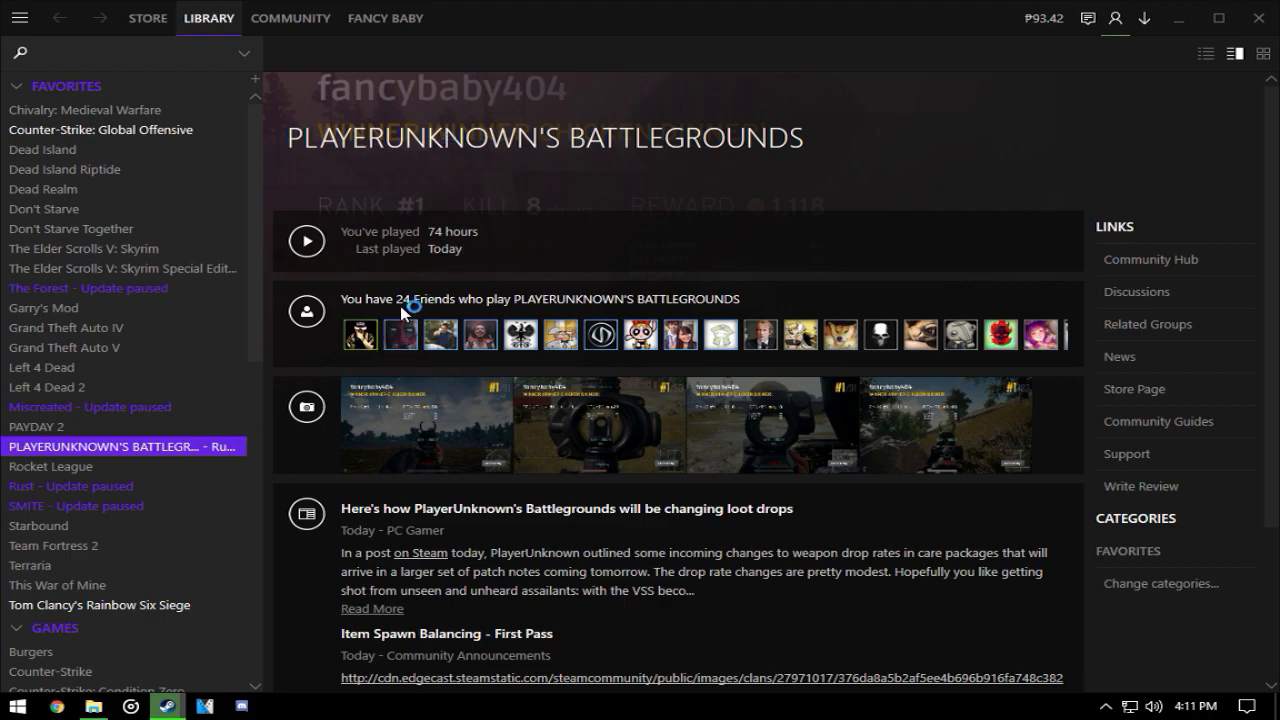
{"action": "mouse_move", "coordinate": [838, 362]}
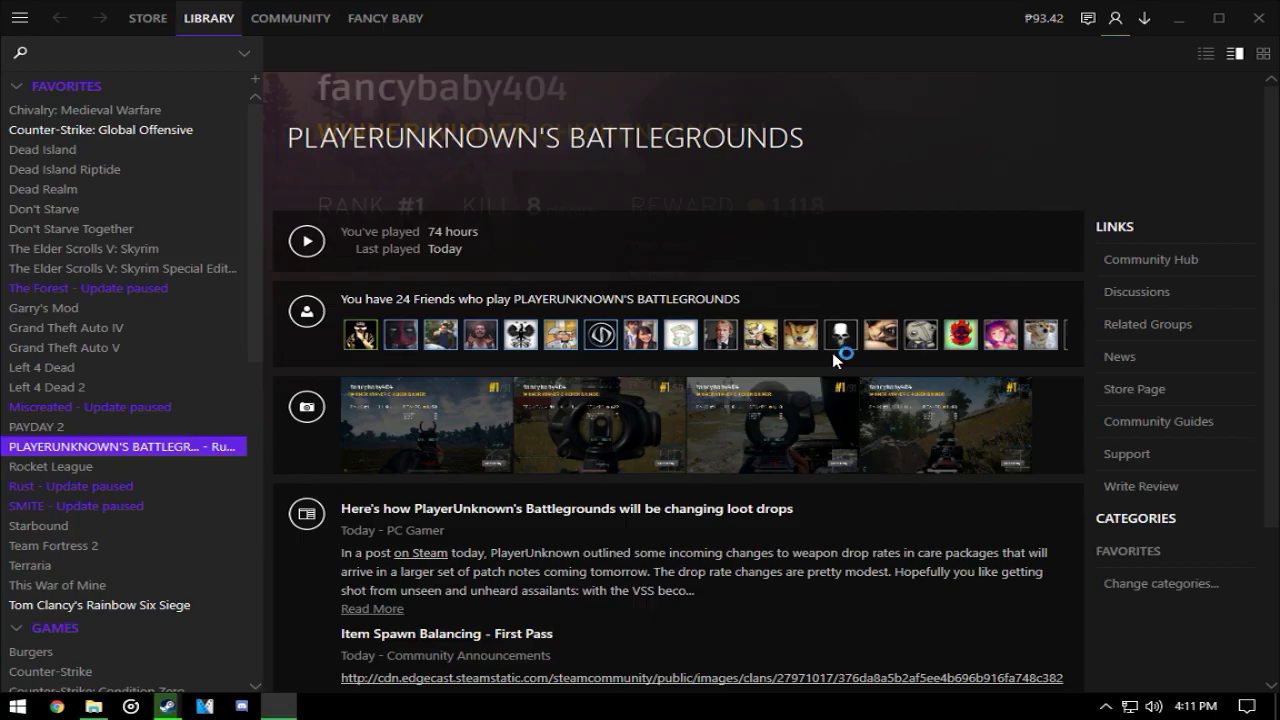
Relaunch BATTLEGROUNDS from its Steam library page and let it load to the lobby
{"action": "left_click", "coordinate": [306, 240]}
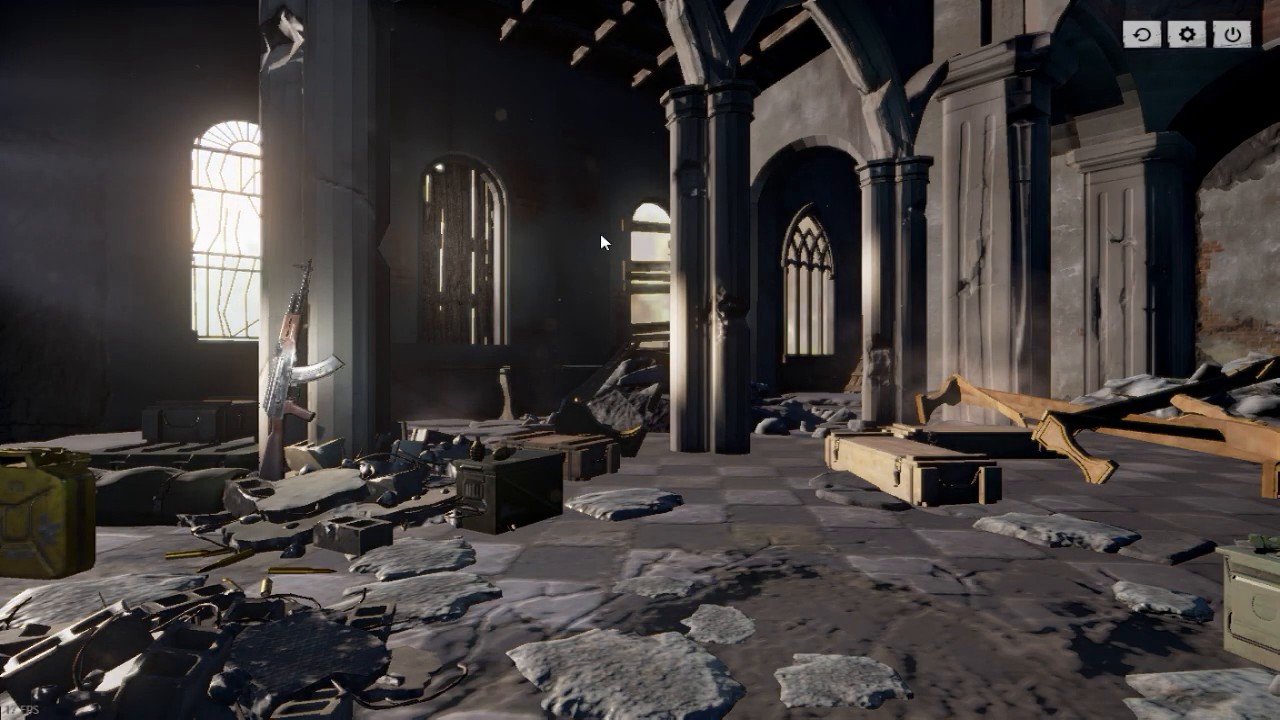
Review the in-game Graphics settings, then the Sound tab with all volumes at 100
{"action": "left_click", "coordinate": [1188, 32]}
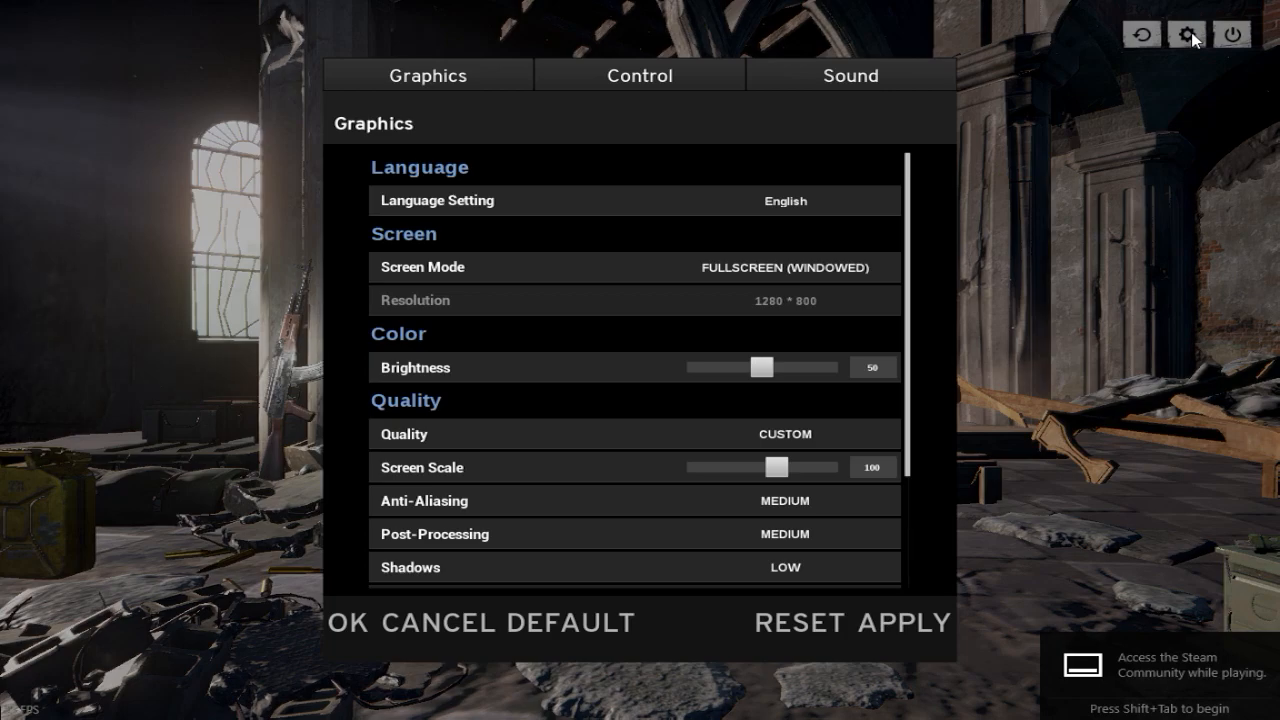
{"action": "left_click", "coordinate": [850, 76]}
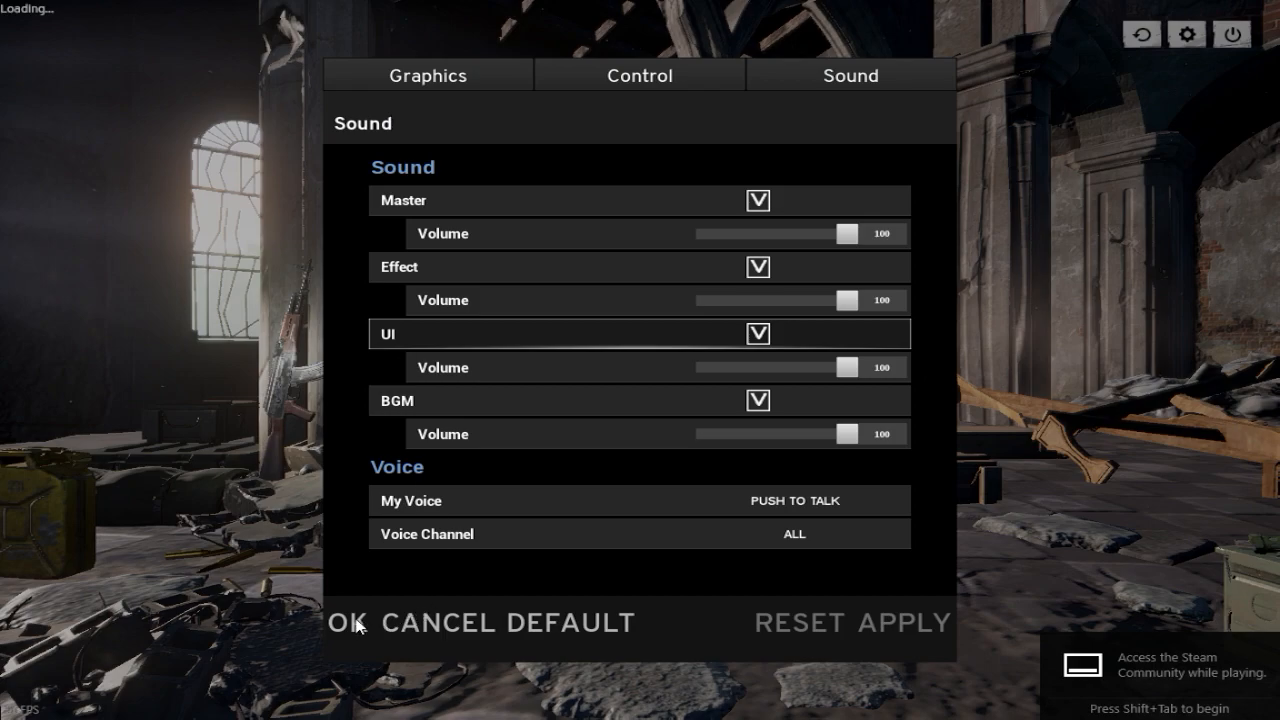
{"action": "mouse_move", "coordinate": [352, 632]}
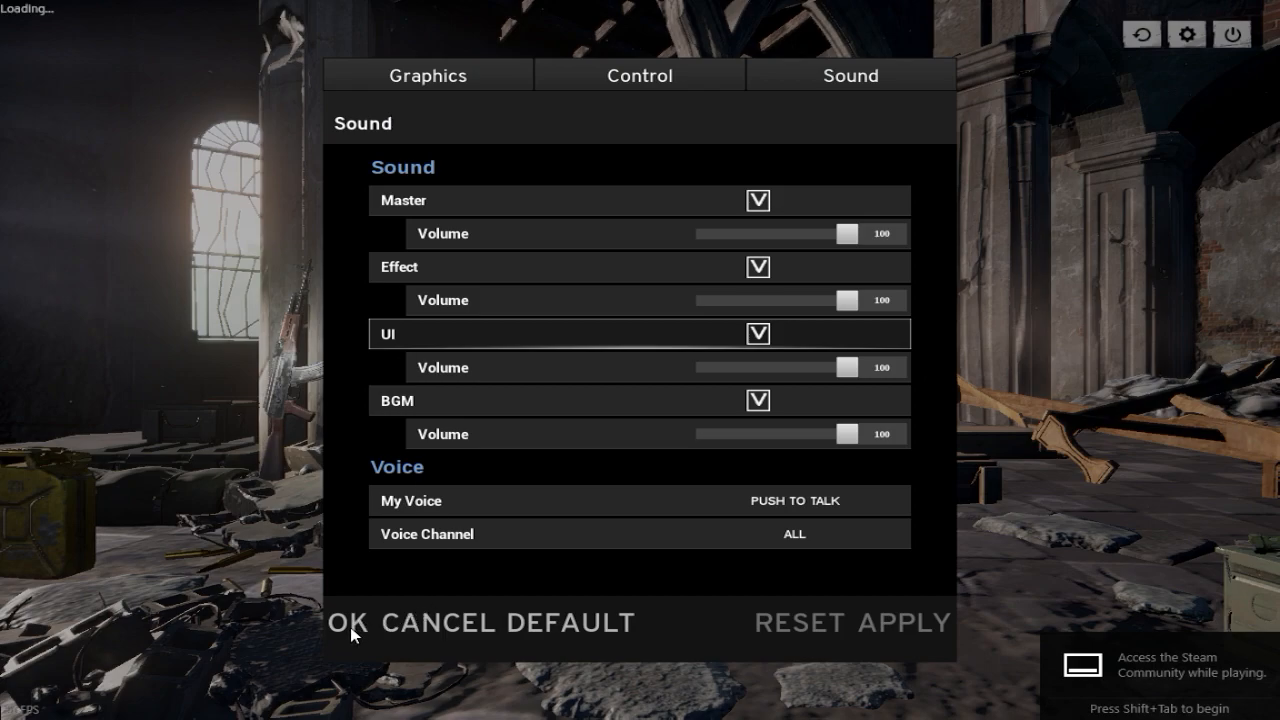
{"action": "mouse_move", "coordinate": [1170, 92]}
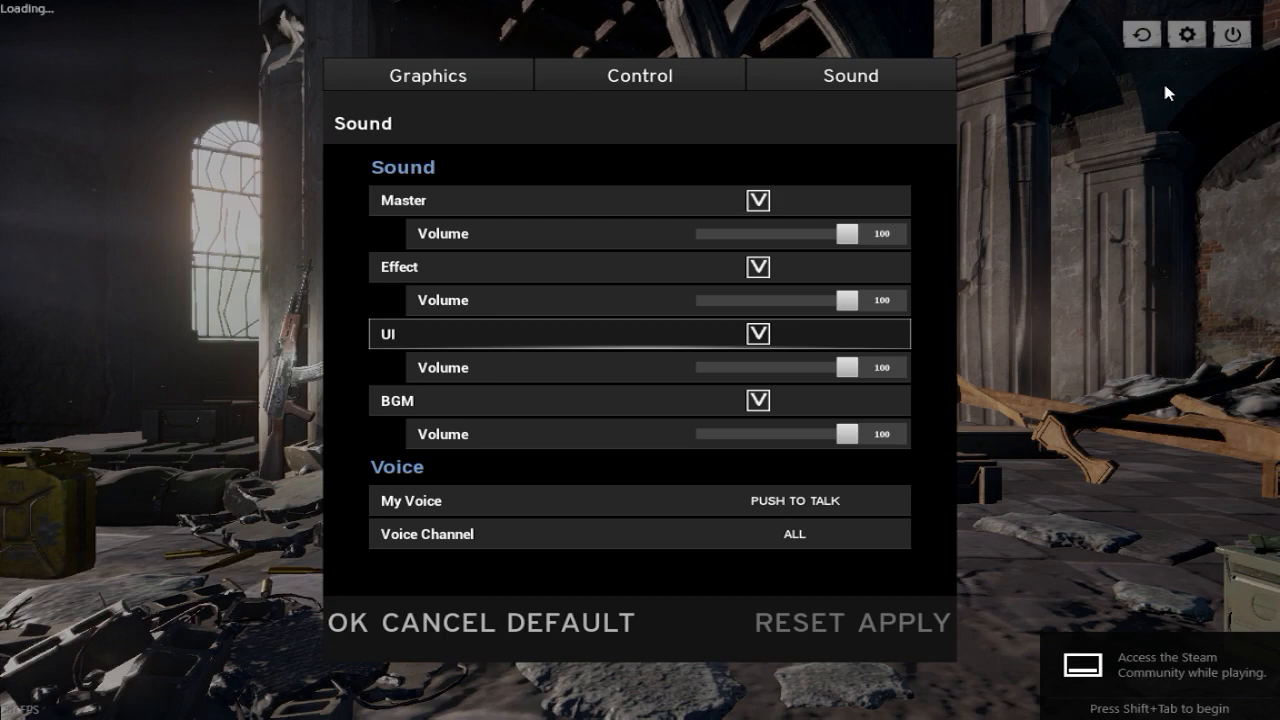
{"action": "mouse_move", "coordinate": [432, 676]}
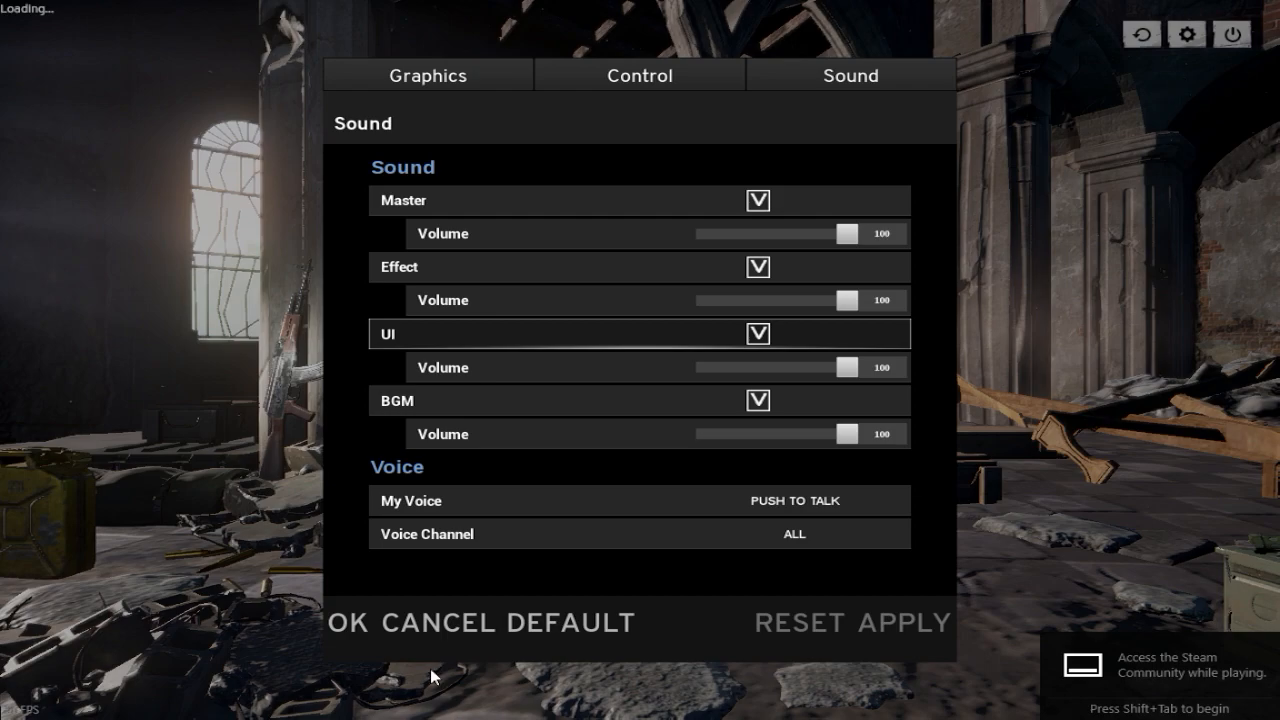
{"action": "mouse_move", "coordinate": [458, 638]}
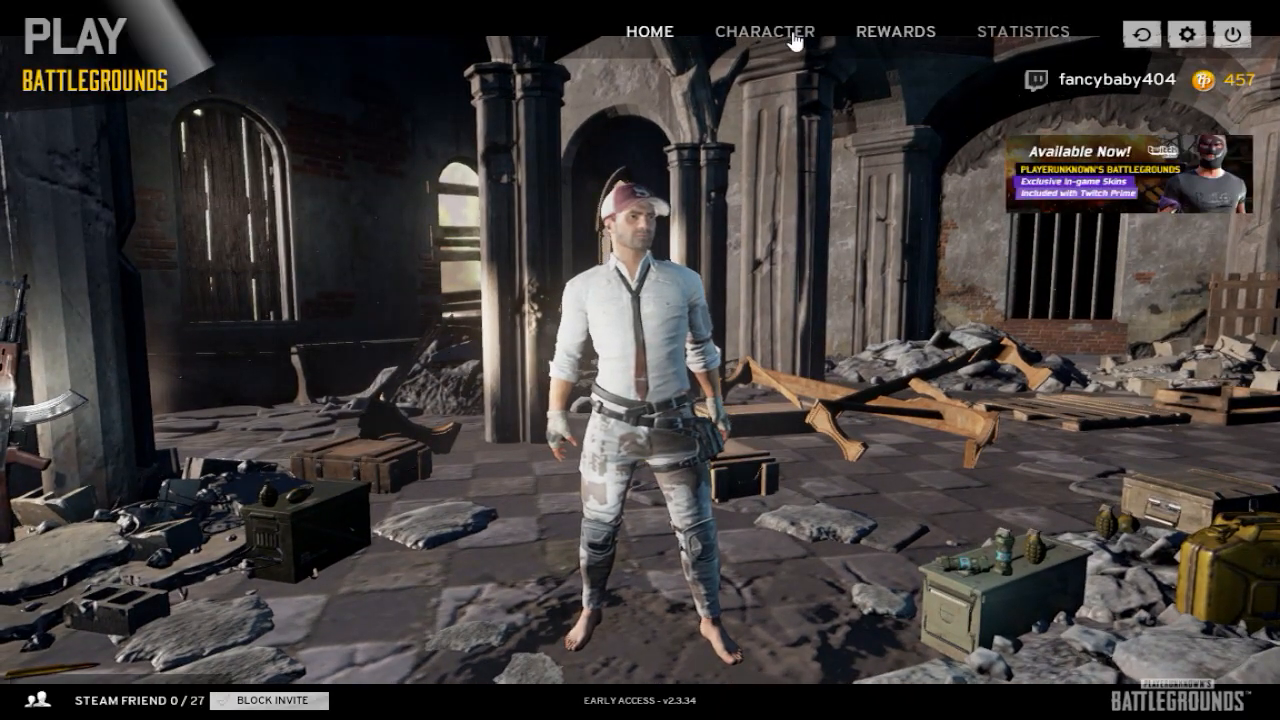
Visit the Character wardrobe, then land on the Rewards page of the main menu
{"action": "left_click", "coordinate": [764, 32]}
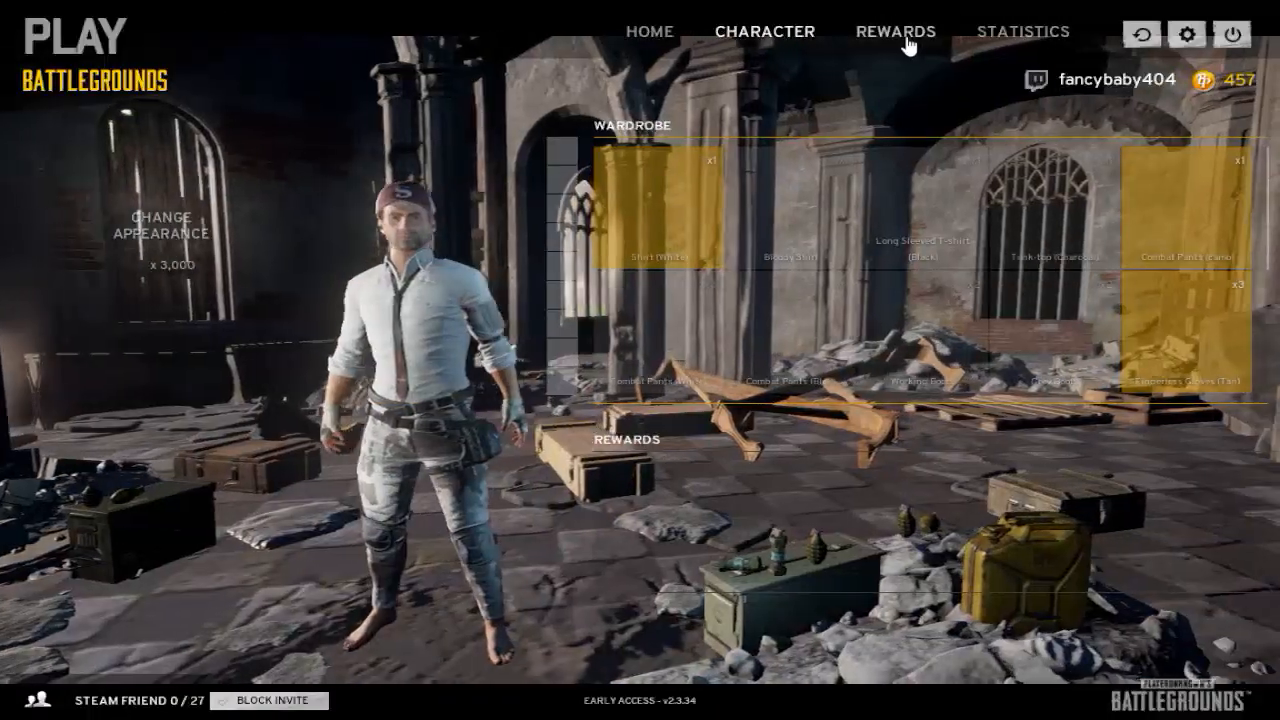
{"action": "left_click", "coordinate": [896, 32]}
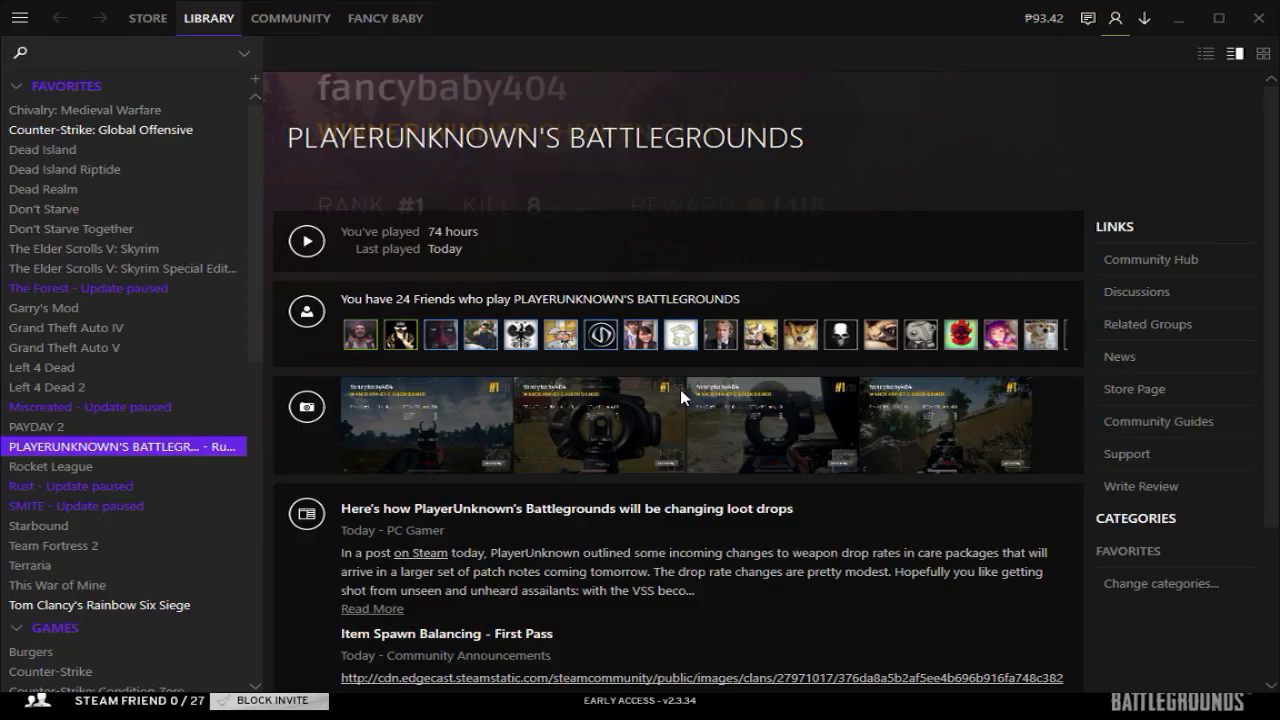
{"action": "left_click", "coordinate": [306, 240]}
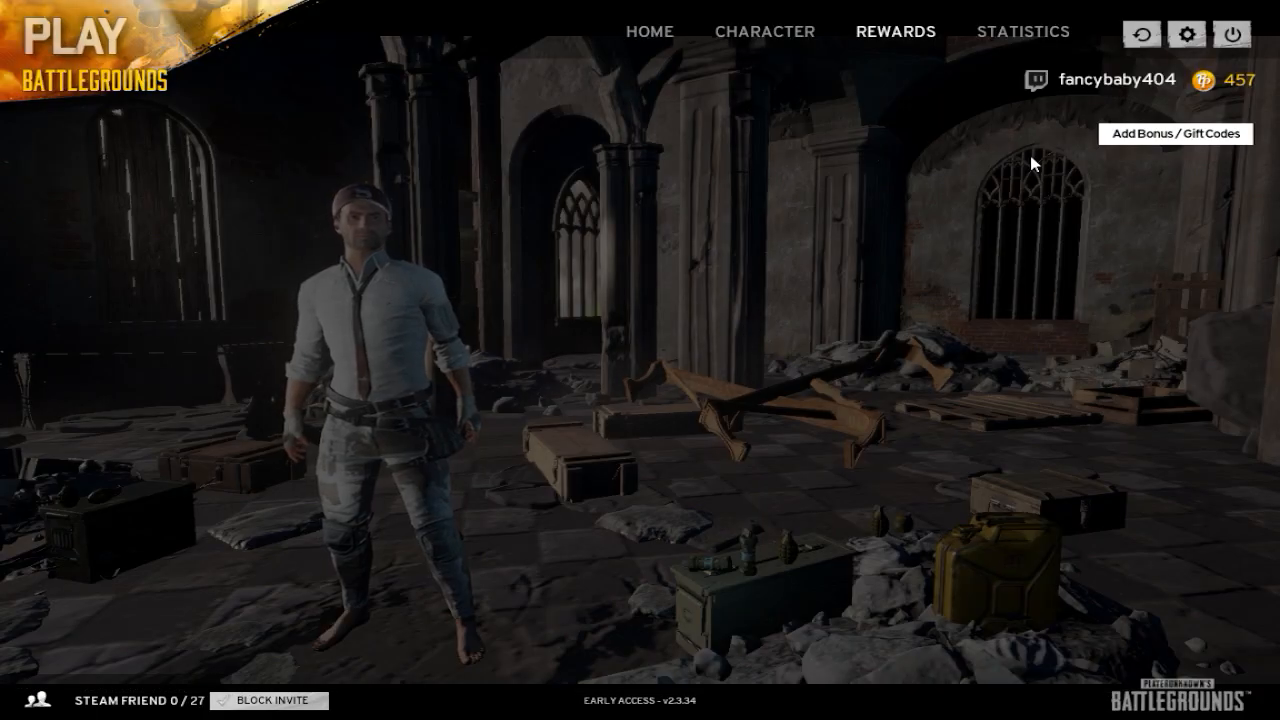